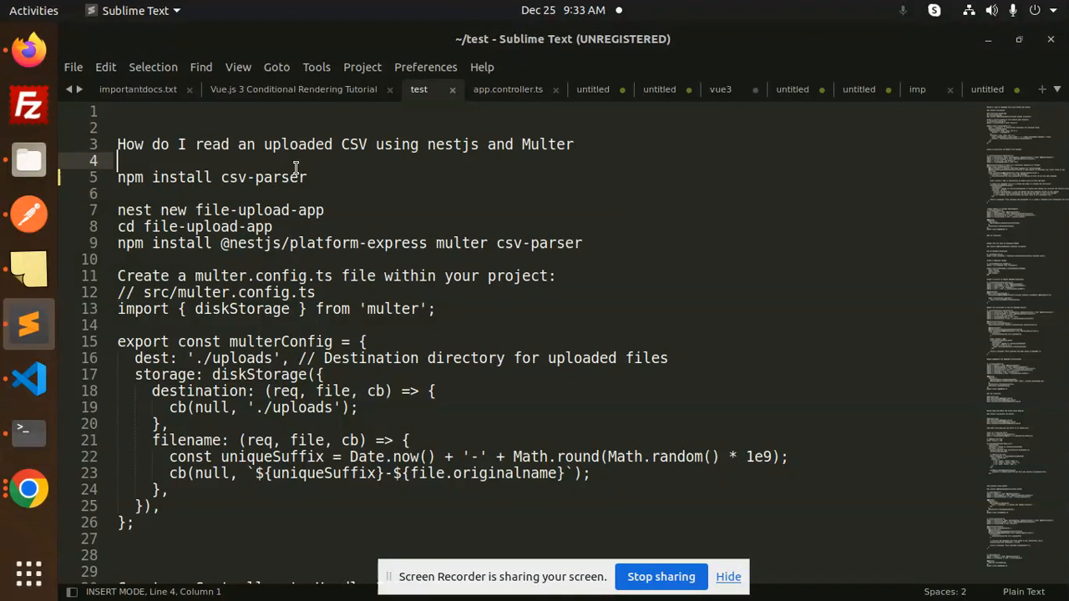
Step: Scroll through the Sublime Text notes to find the file-upload install steps
{"action": "left_click", "coordinate": [298, 144]}
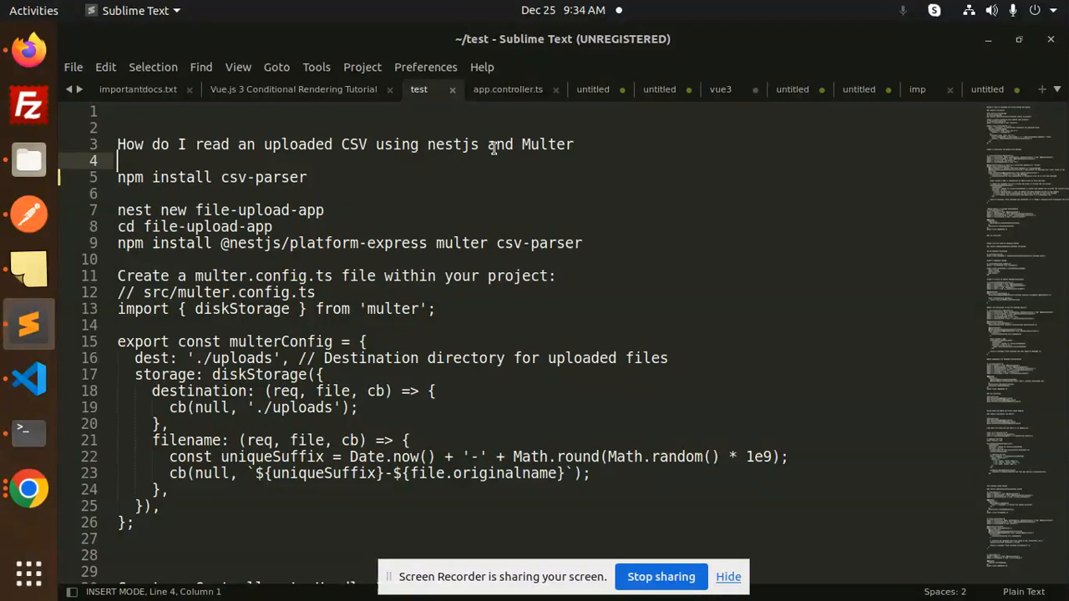
{"action": "left_click", "coordinate": [551, 143]}
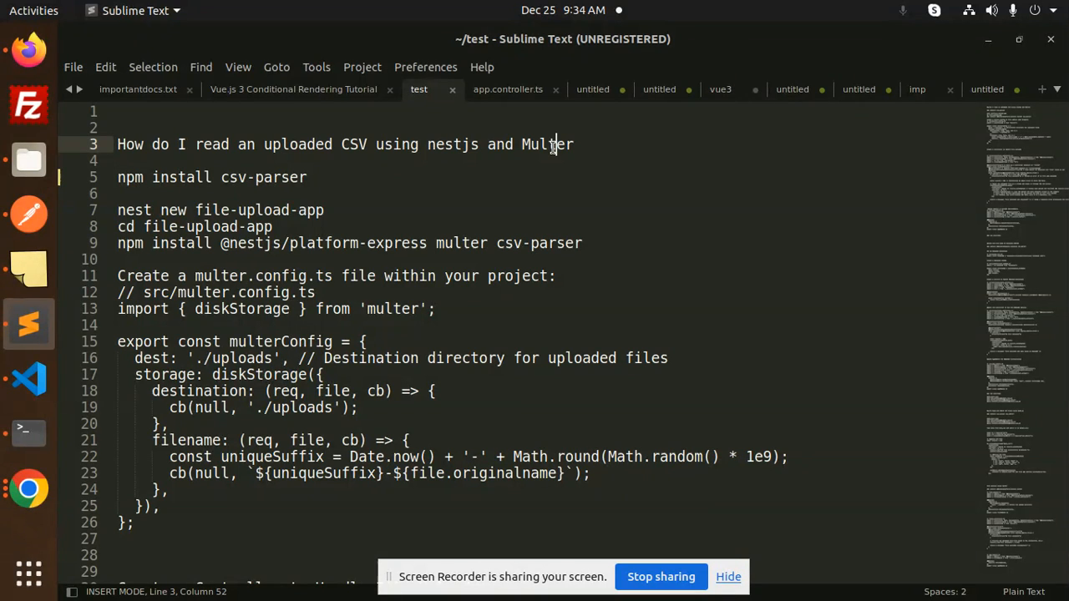
{"action": "left_click", "coordinate": [324, 210]}
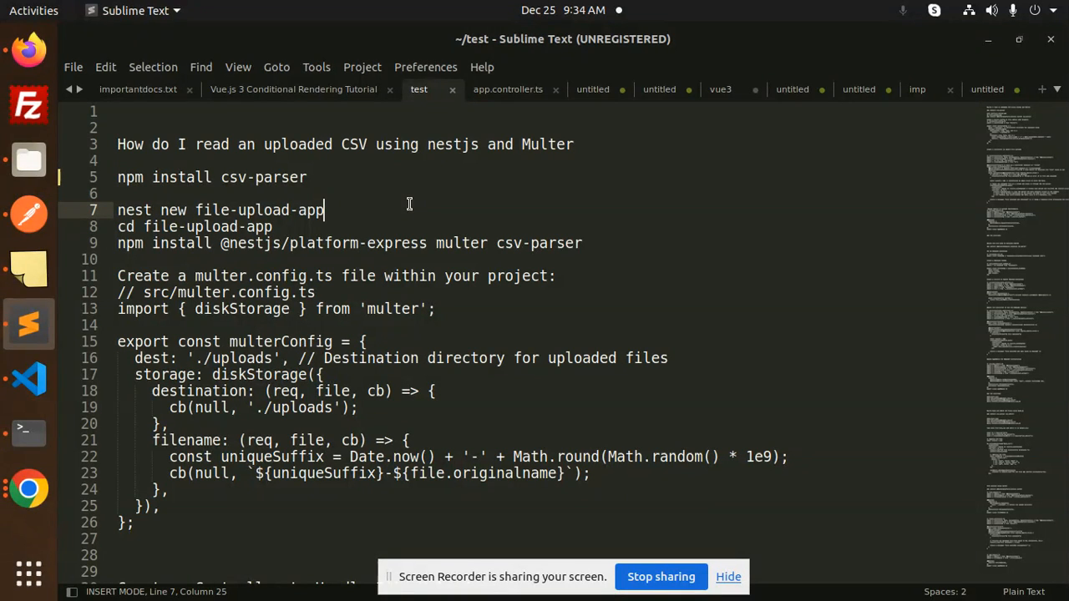
{"action": "left_click", "coordinate": [375, 309]}
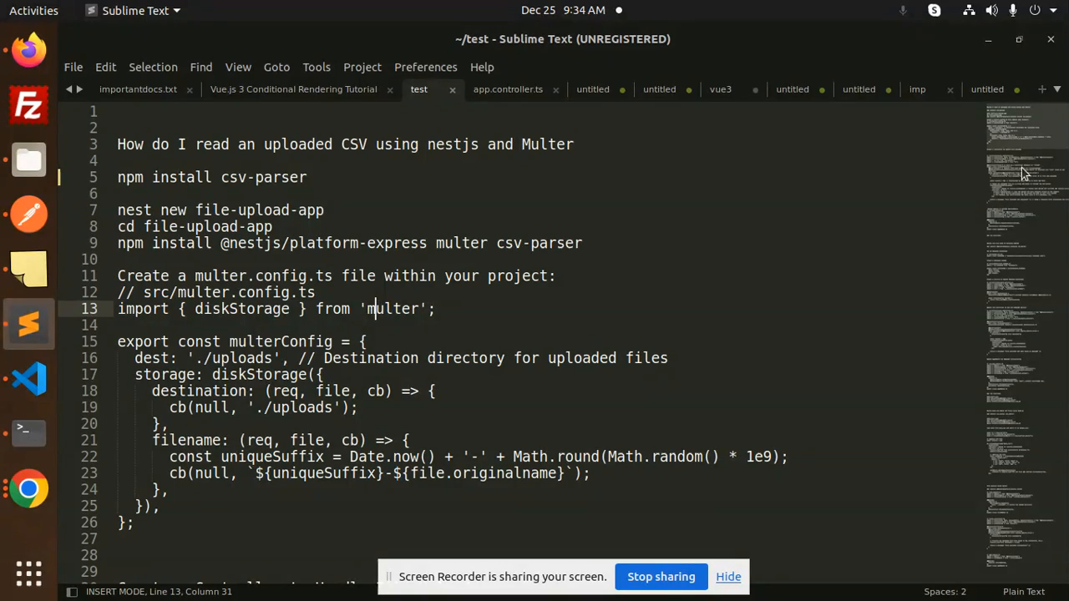
{"action": "scroll", "scroll_direction": "down", "scroll_amount": 3}
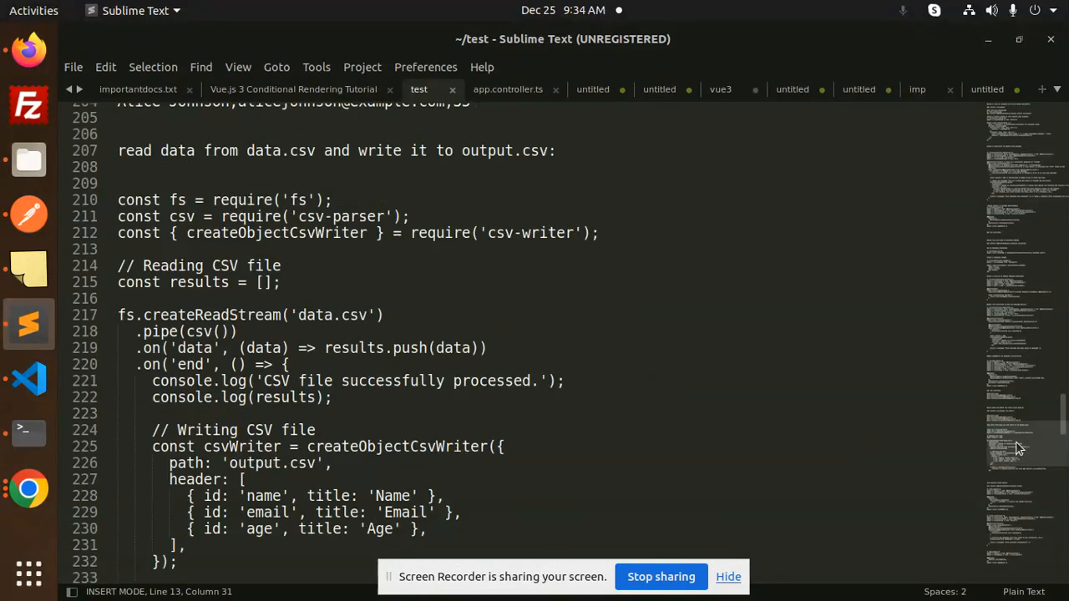
{"action": "scroll", "scroll_direction": "down", "scroll_amount": 3}
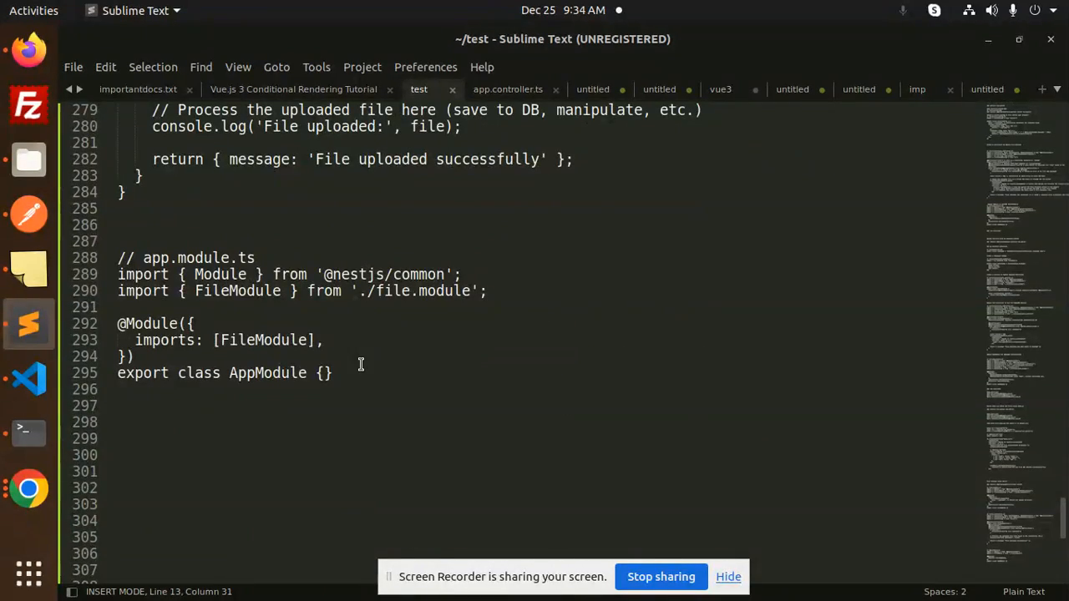
{"action": "left_click", "coordinate": [194, 323]}
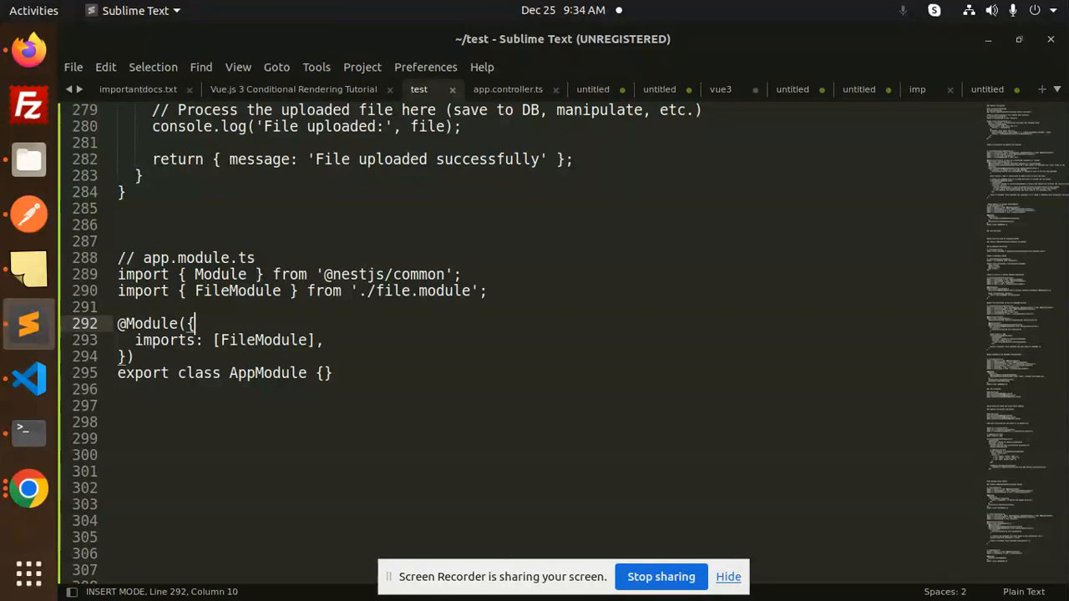
{"action": "scroll", "scroll_direction": "up", "scroll_amount": 3}
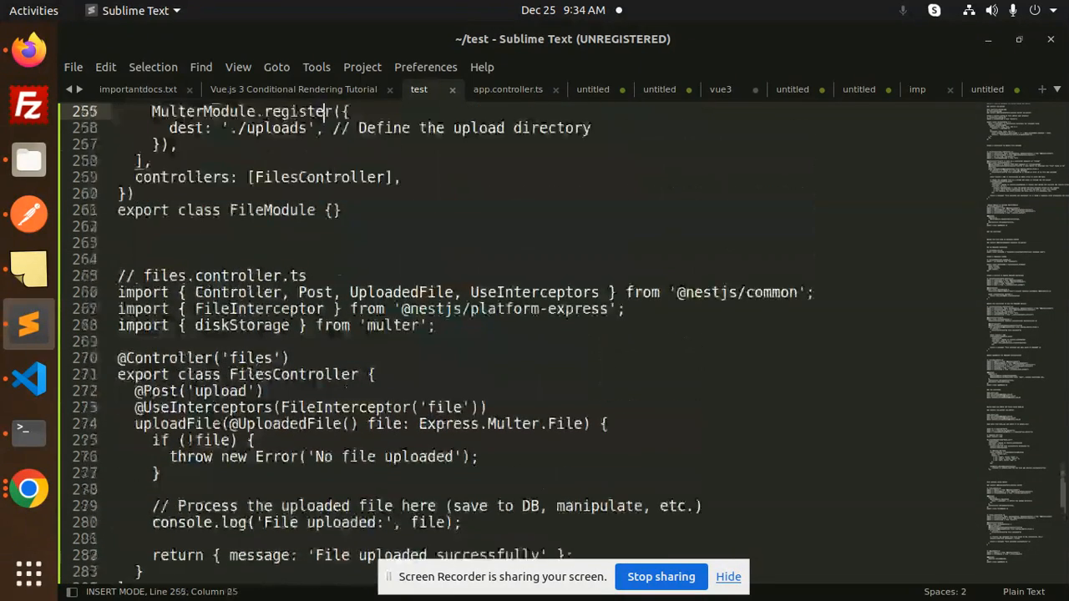
{"action": "scroll", "scroll_direction": "up", "scroll_amount": 3}
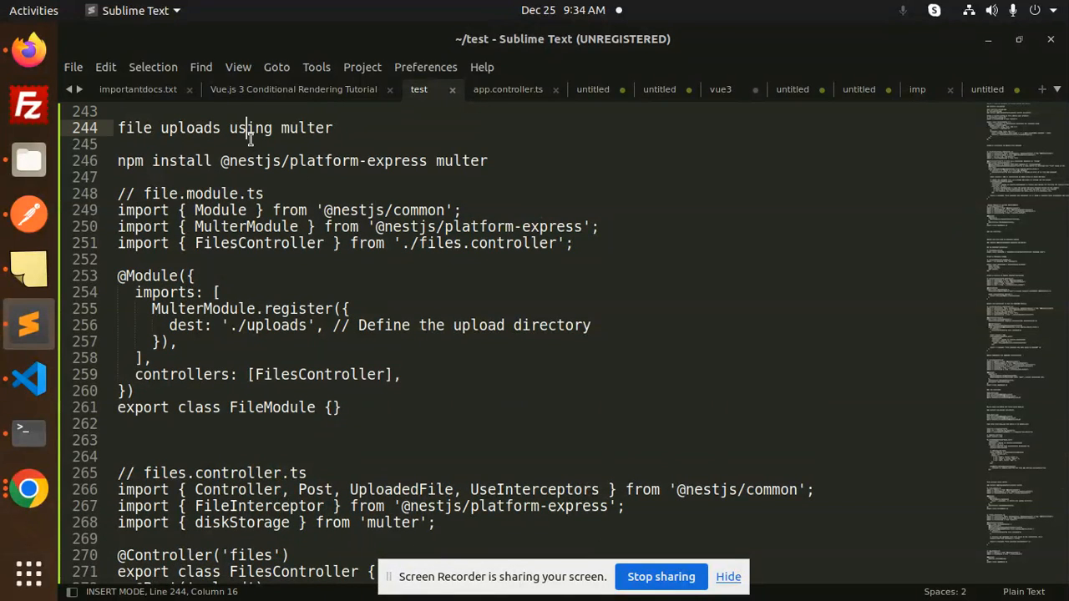
Step: Add an 'npm install csv-parser' line below the multer install command
{"action": "left_click", "coordinate": [322, 160]}
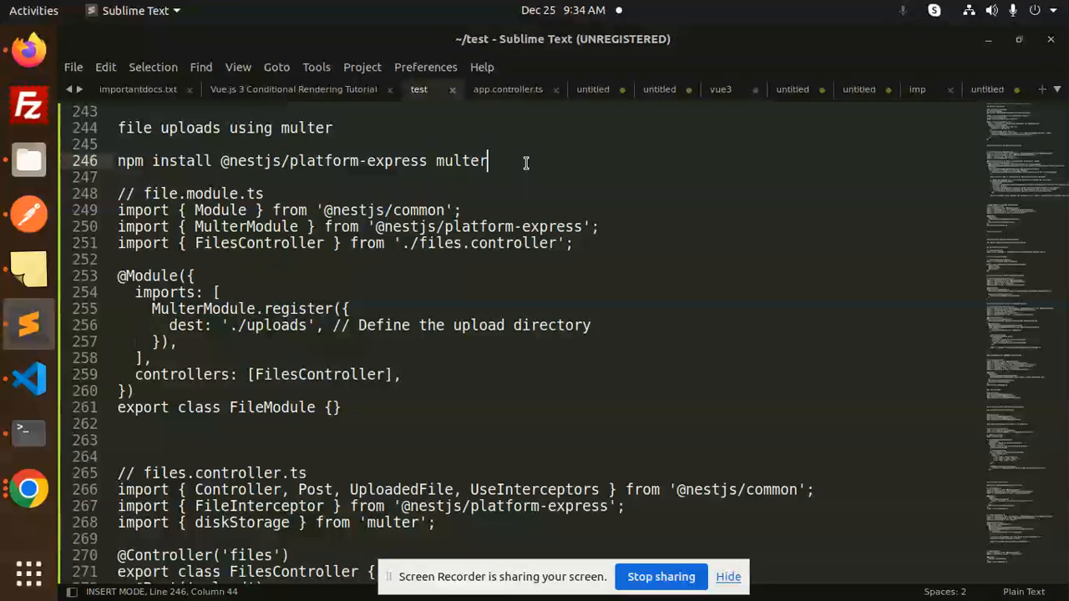
{"action": "type", "text": "npm install csv-parser"}
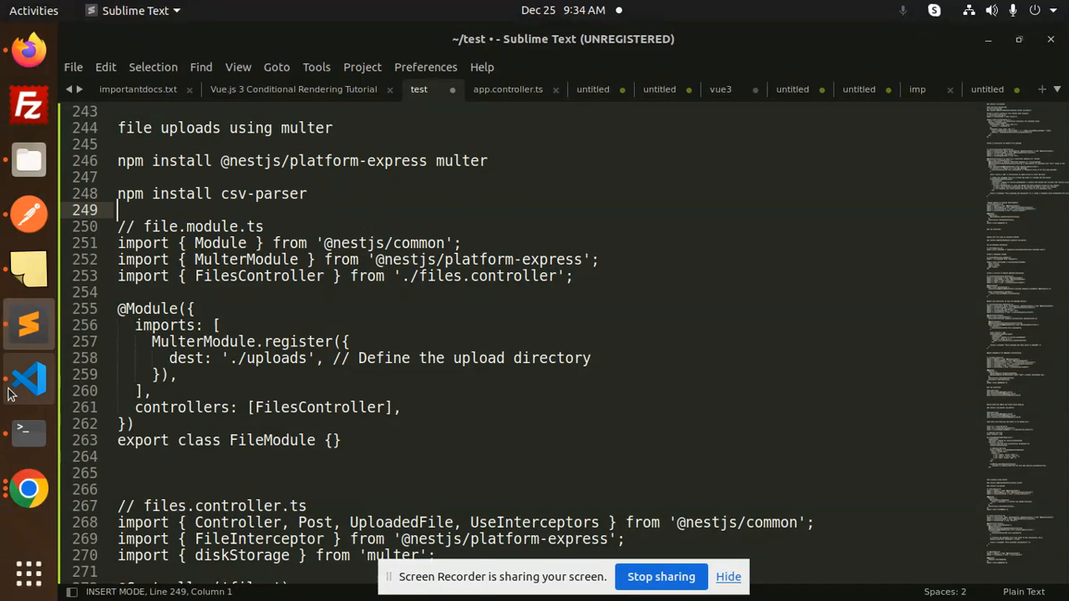
{"action": "left_click", "coordinate": [29, 379]}
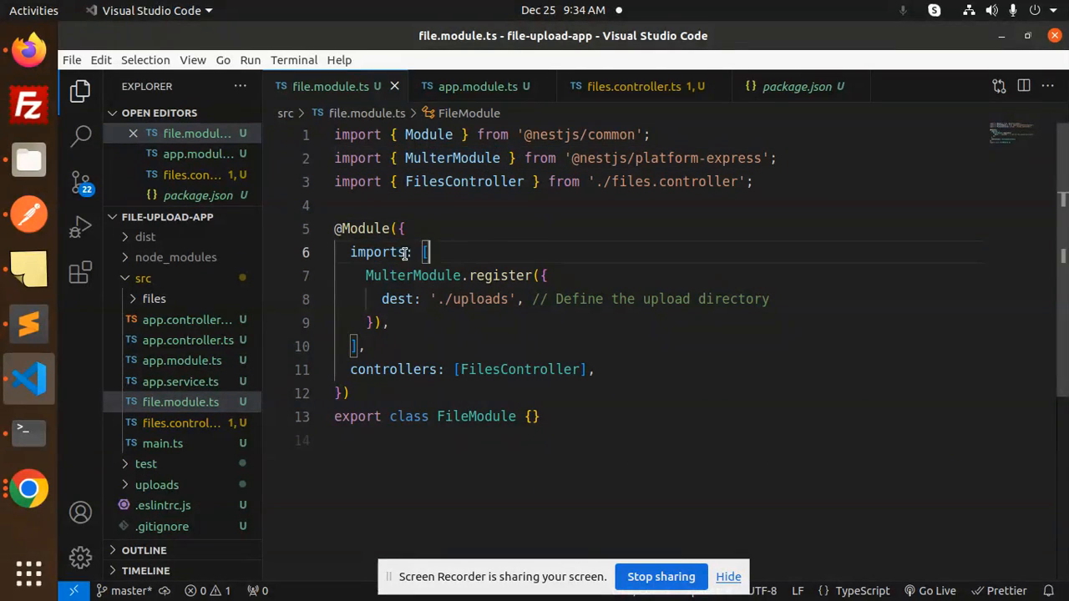
Step: Review file.module.ts's Multer setup, then view files.controller.ts with its csv-parser import
{"action": "double_click", "coordinate": [412, 276]}
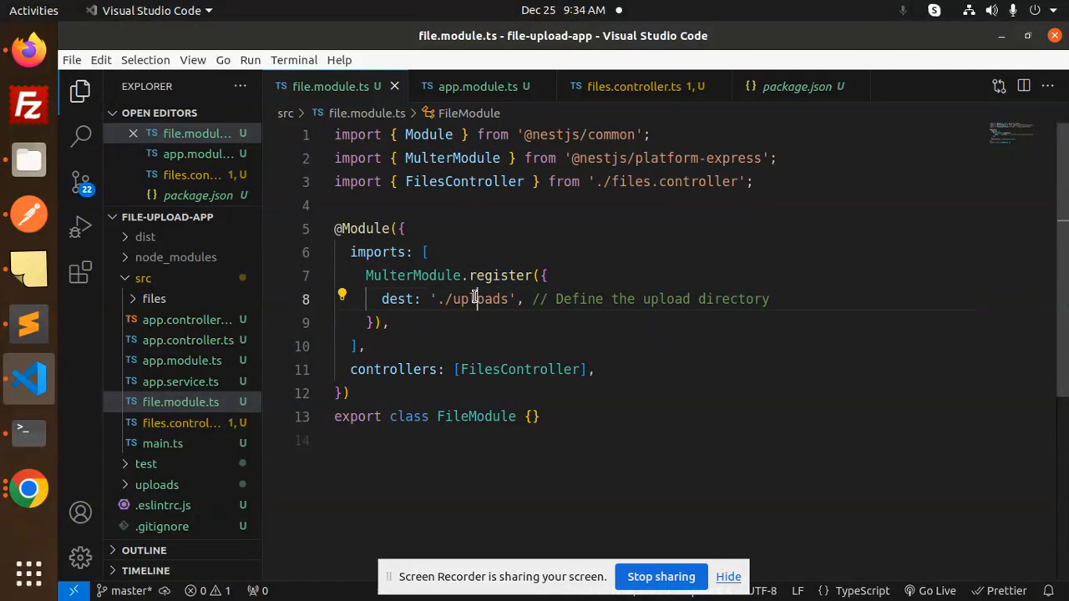
{"action": "double_click", "coordinate": [517, 369]}
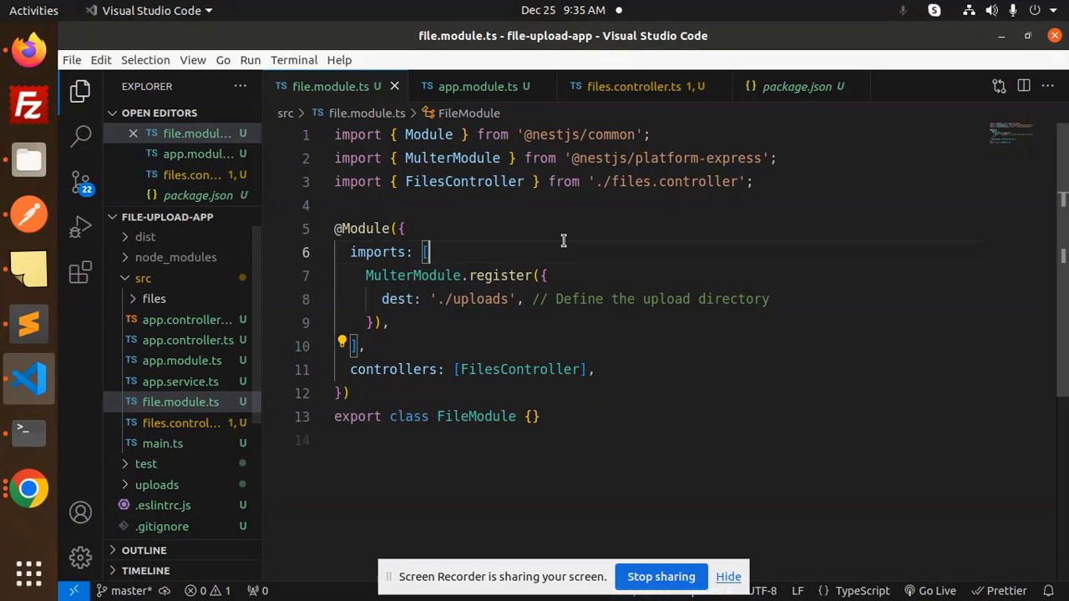
{"action": "double_click", "coordinate": [479, 299]}
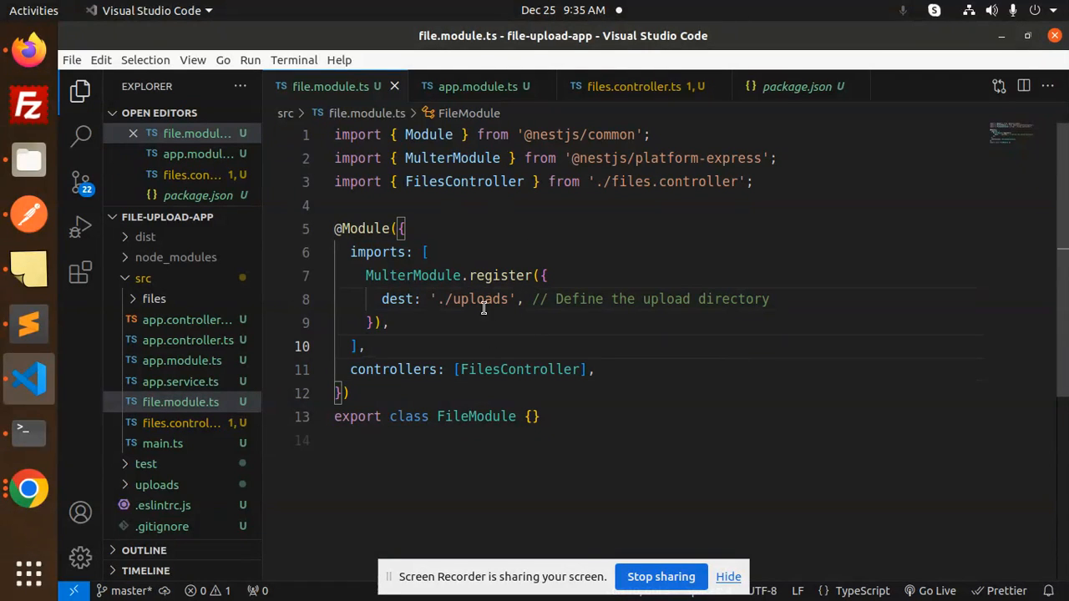
{"action": "left_click", "coordinate": [600, 275]}
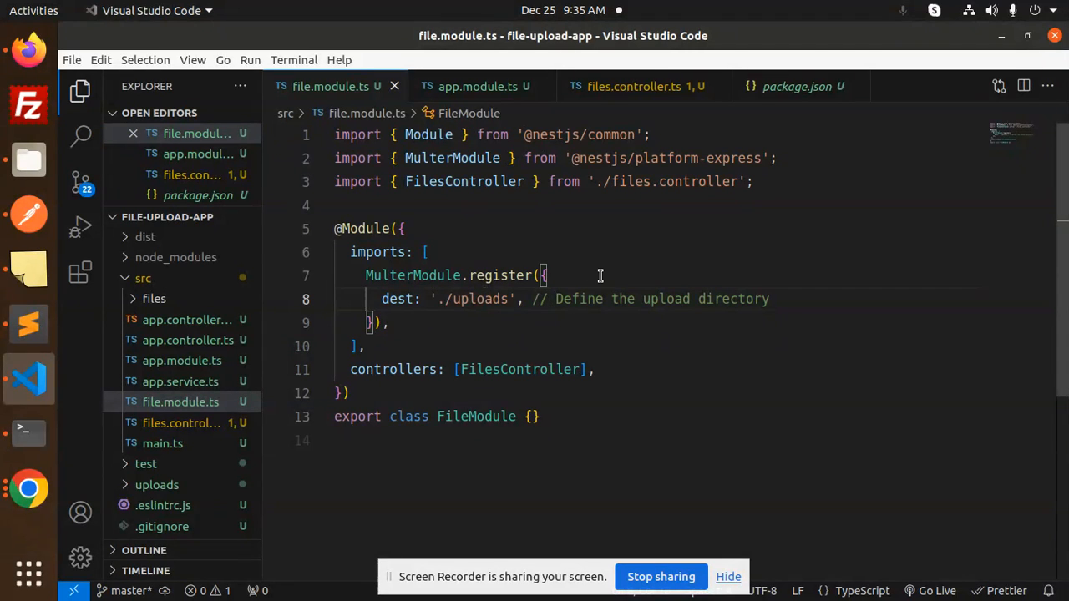
{"action": "mouse_move", "coordinate": [663, 181]}
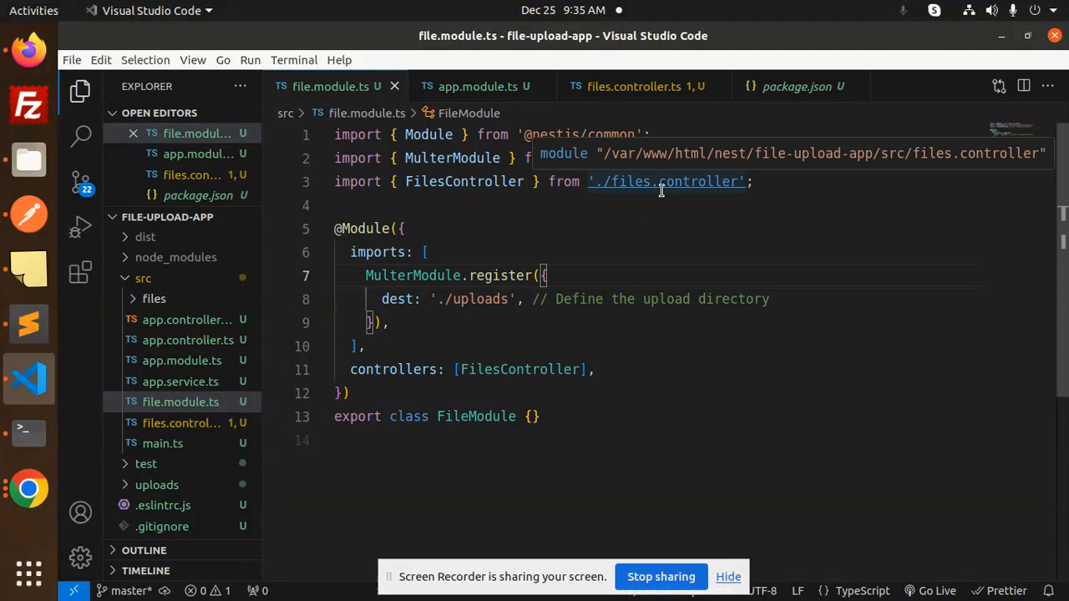
{"action": "left_click", "coordinate": [635, 86]}
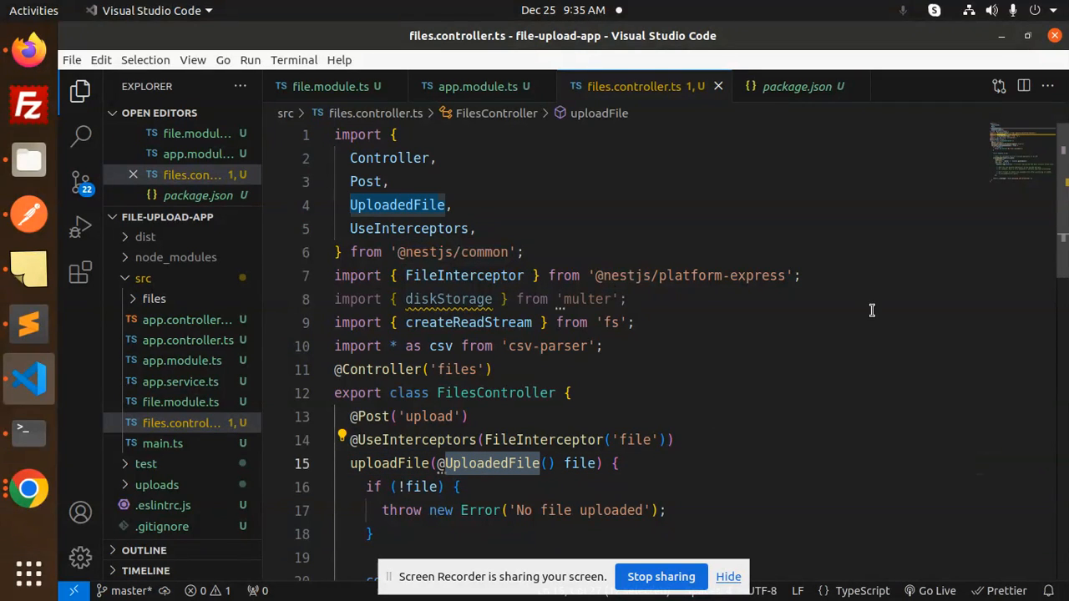
{"action": "scroll", "scroll_direction": "down", "scroll_amount": 3}
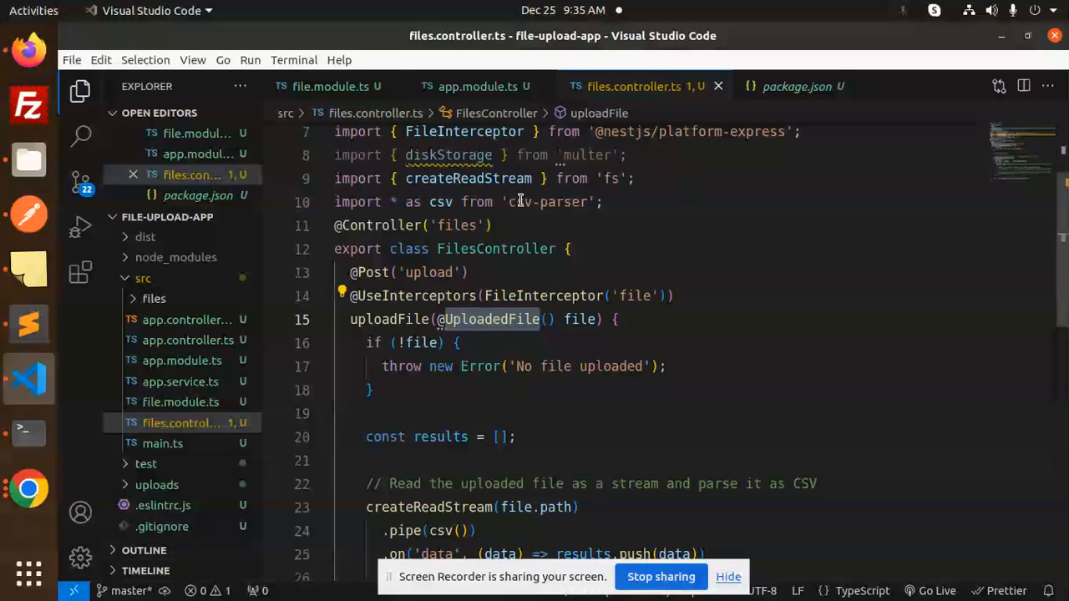
{"action": "left_click", "coordinate": [547, 201]}
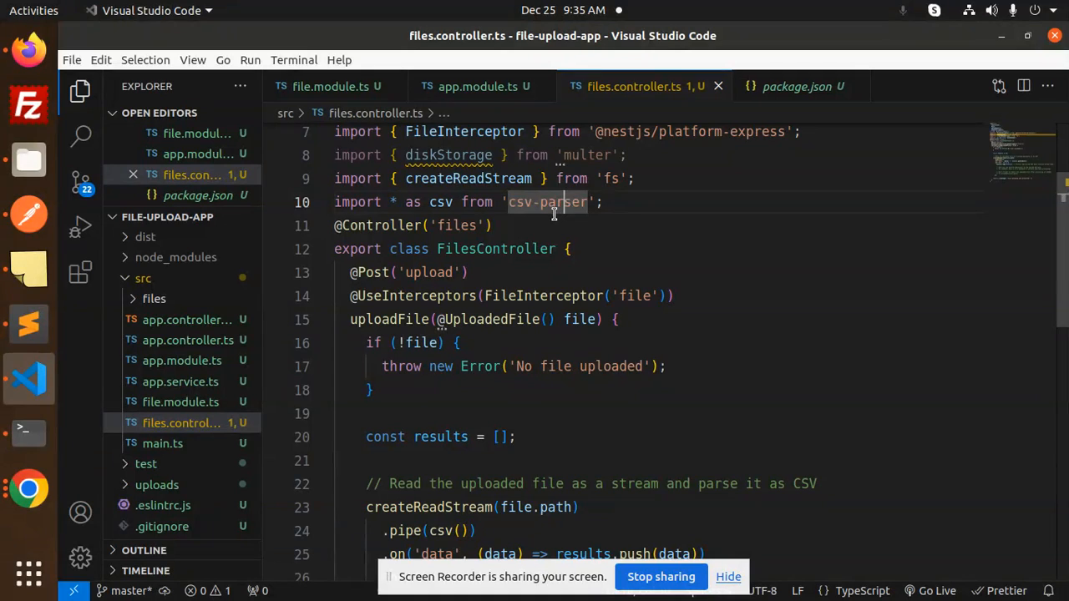
{"action": "left_click", "coordinate": [380, 225]}
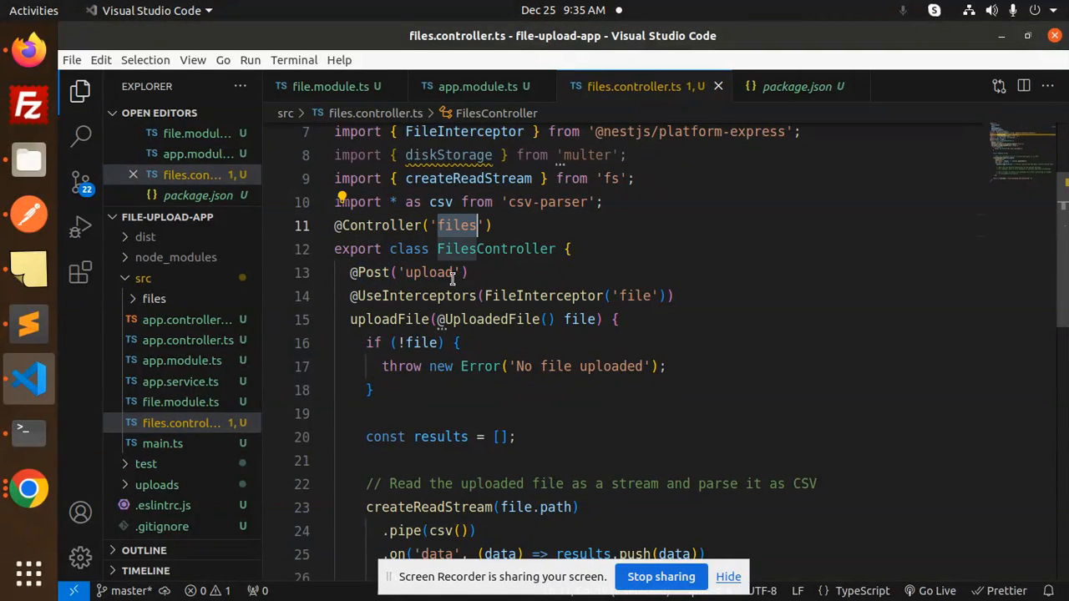
{"action": "left_click", "coordinate": [440, 273]}
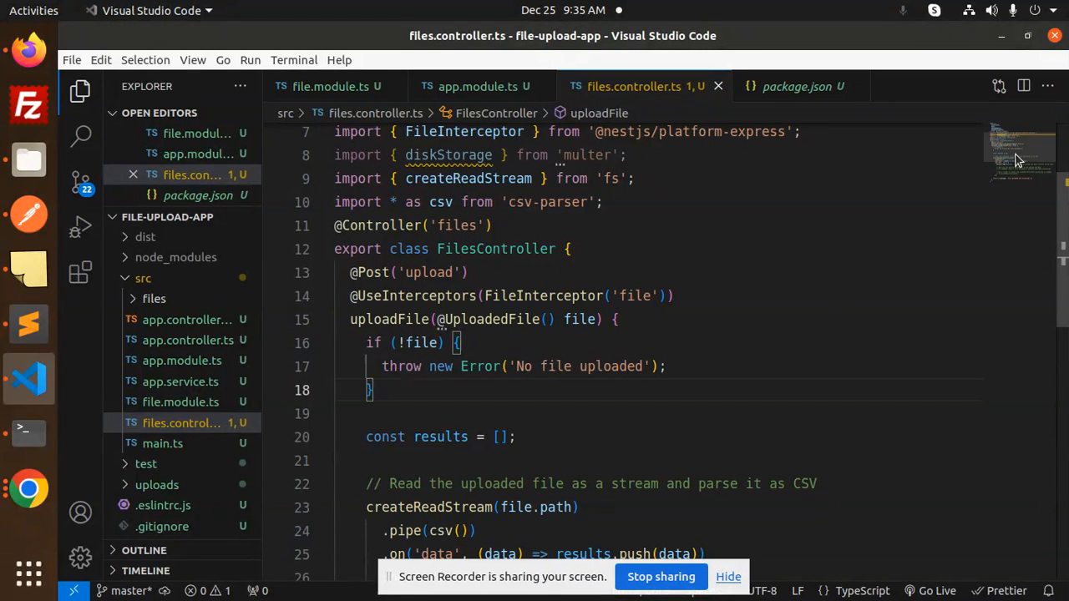
{"action": "scroll", "scroll_direction": "down", "scroll_amount": 3}
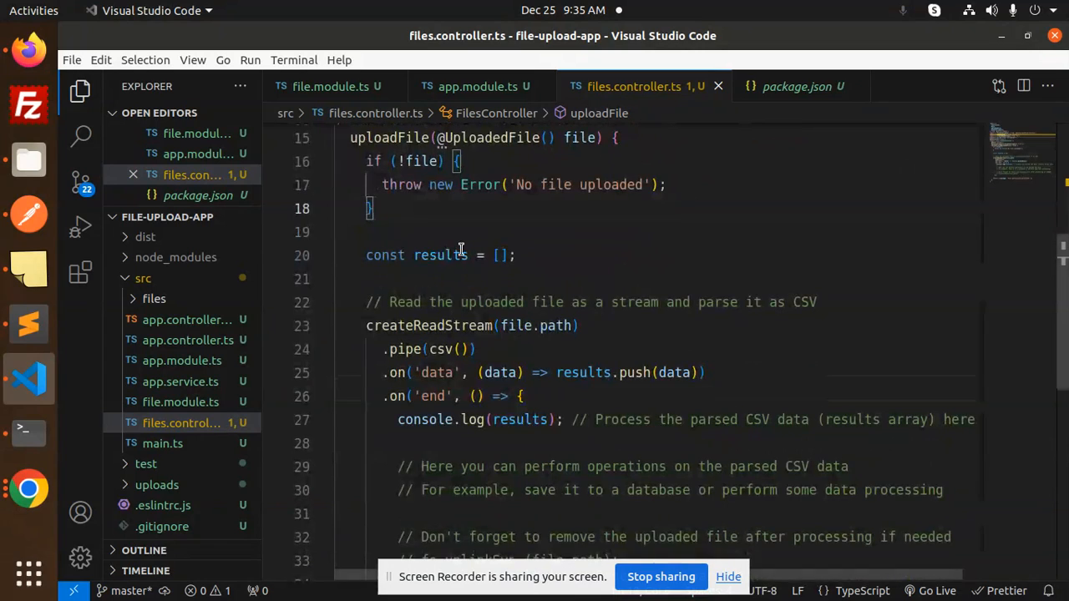
{"action": "double_click", "coordinate": [440, 255]}
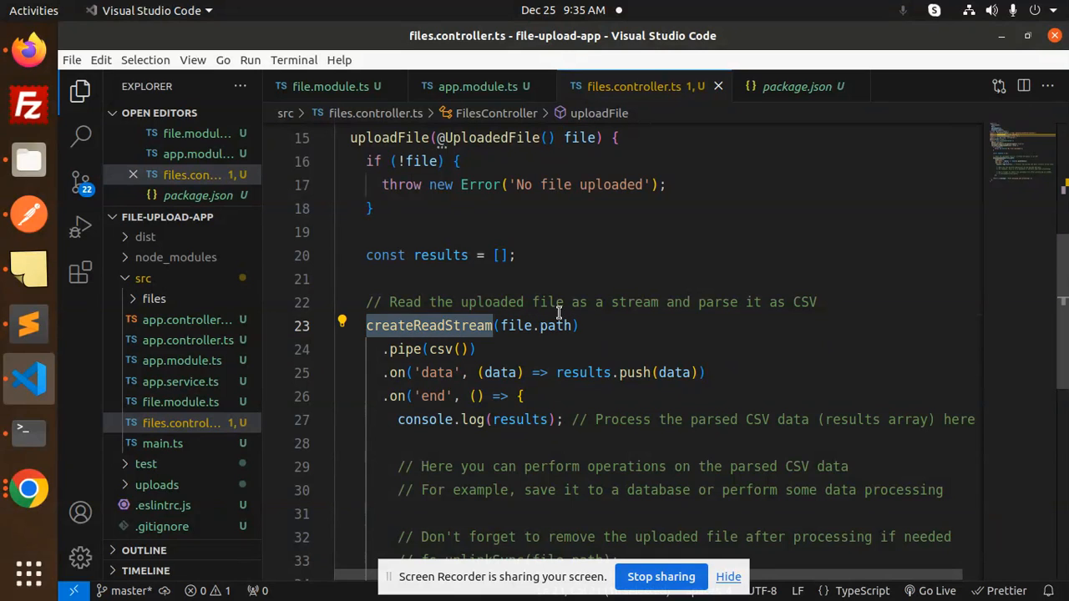
{"action": "left_click", "coordinate": [533, 419]}
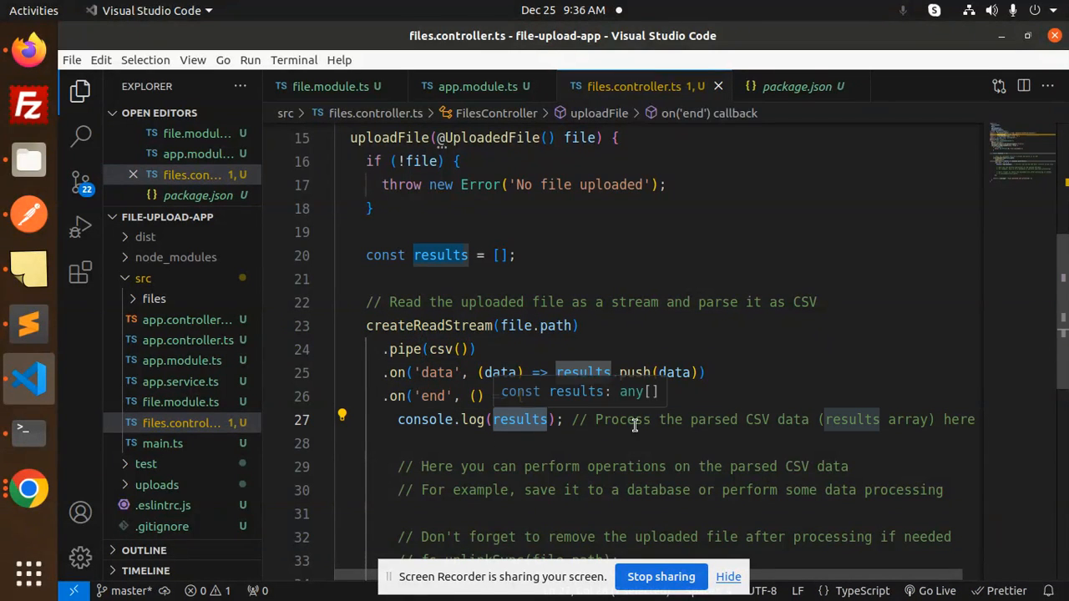
{"action": "mouse_move", "coordinate": [547, 445]}
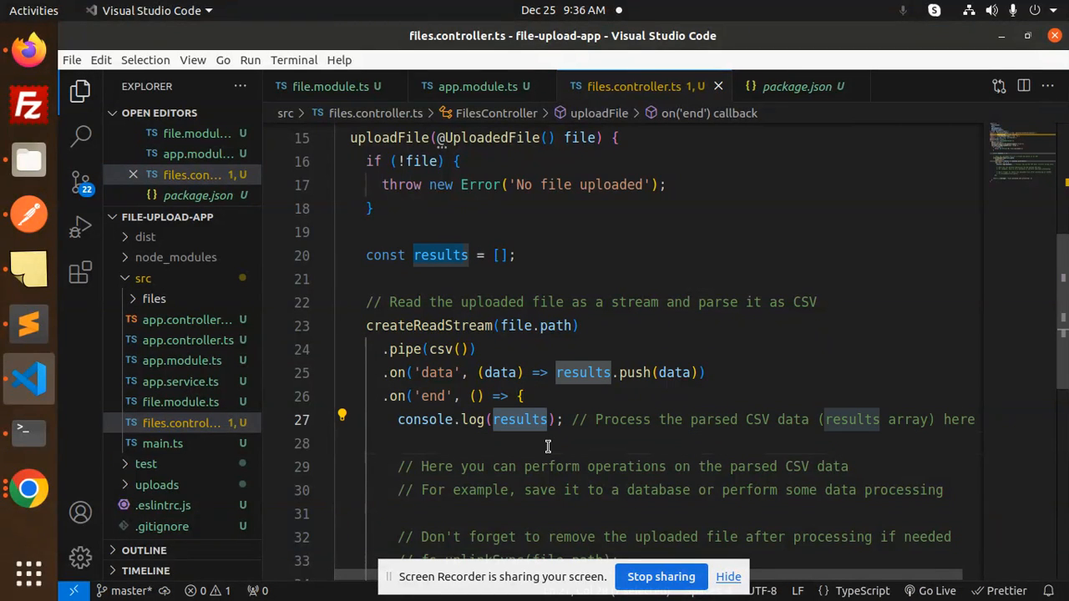
{"action": "mouse_move", "coordinate": [743, 466]}
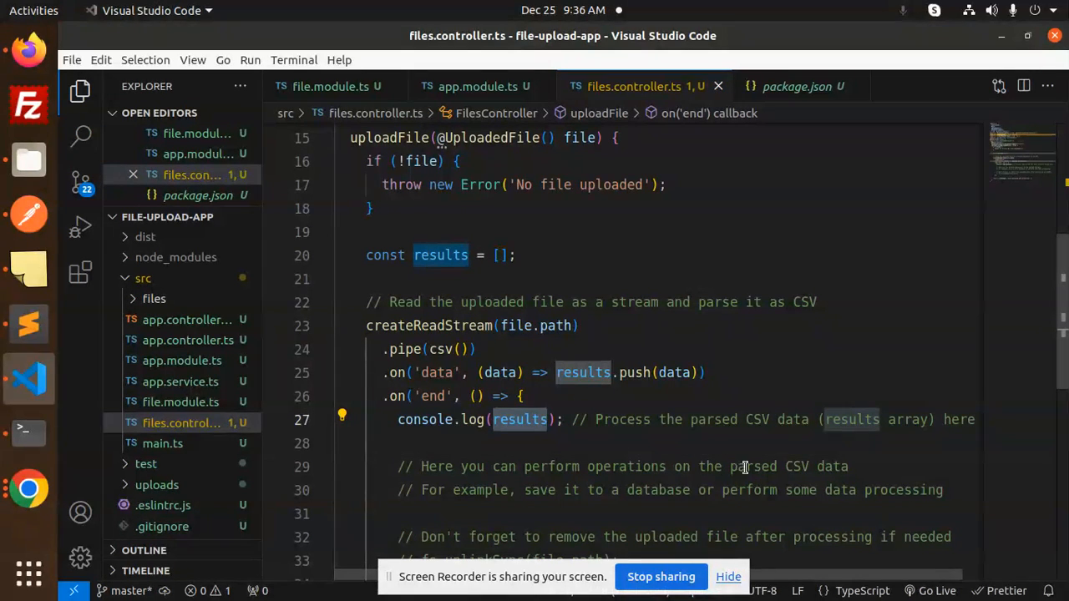
{"action": "mouse_move", "coordinate": [546, 492]}
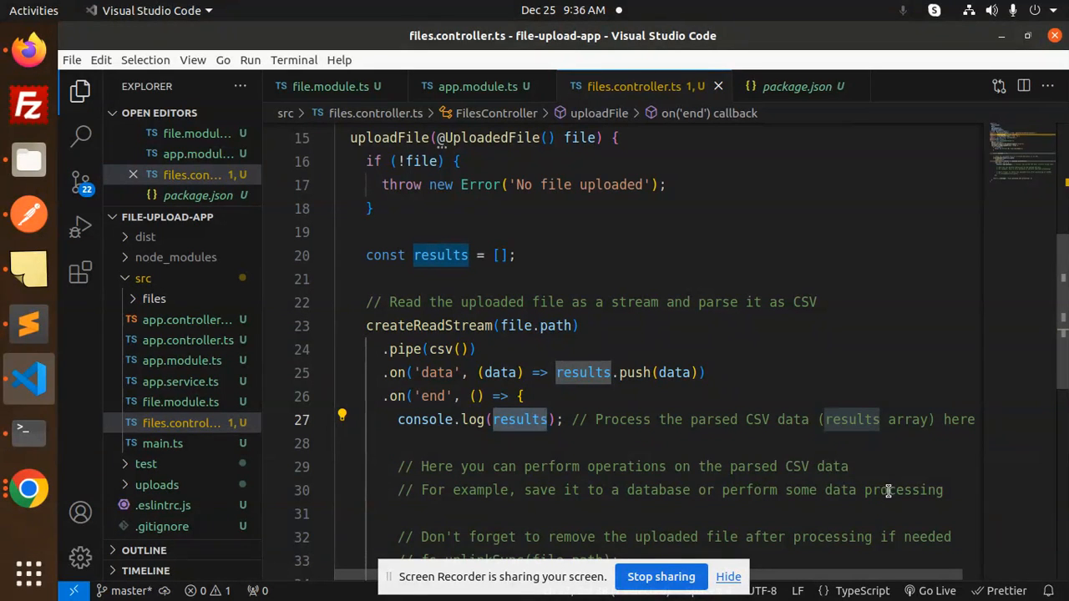
{"action": "left_click", "coordinate": [521, 395]}
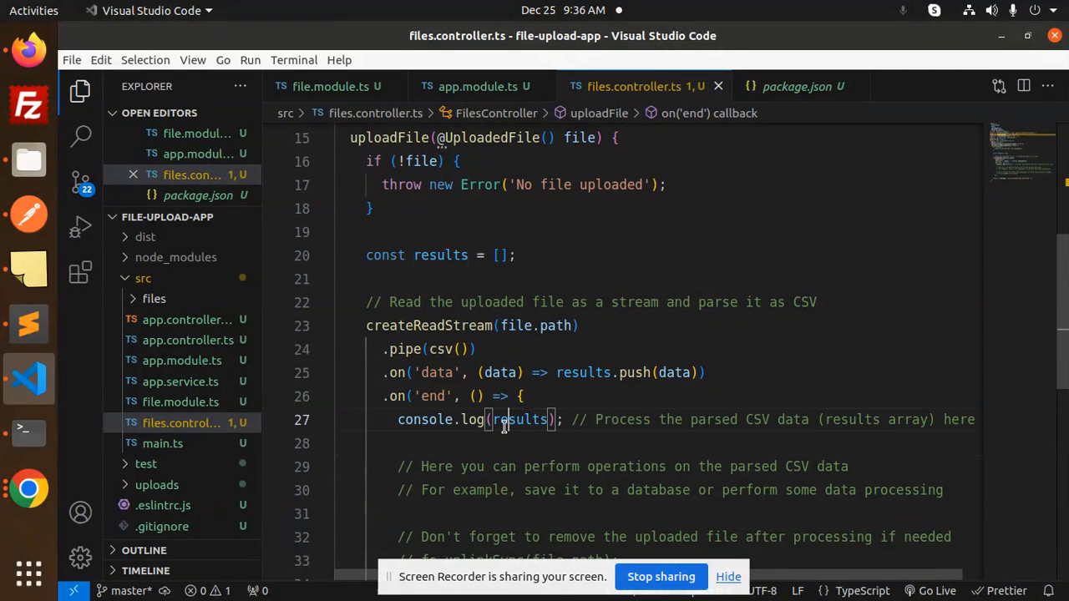
{"action": "double_click", "coordinate": [519, 419]}
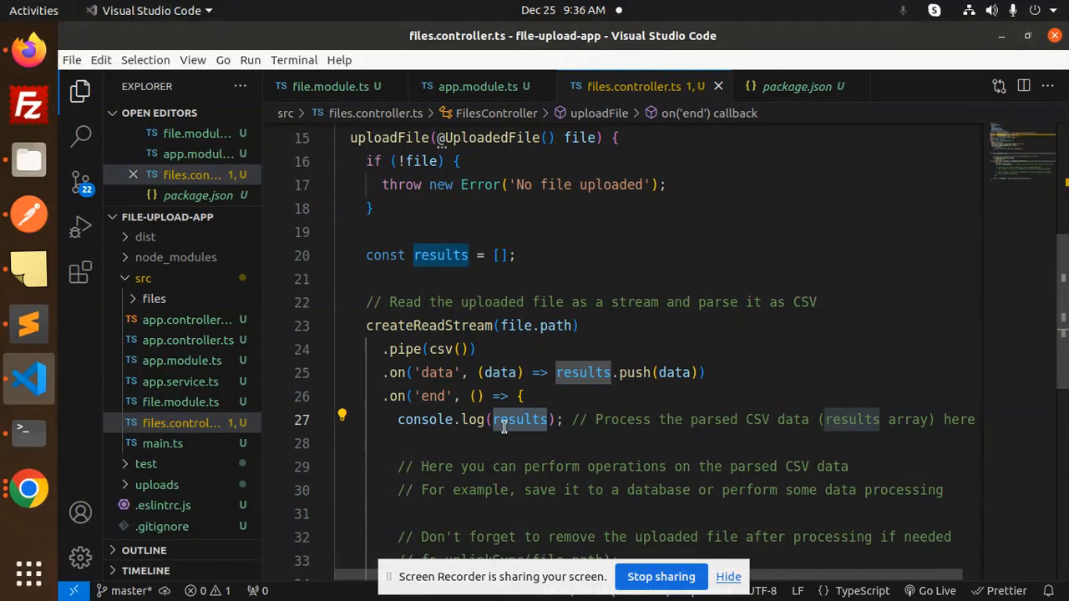
{"action": "mouse_move", "coordinate": [420, 328]}
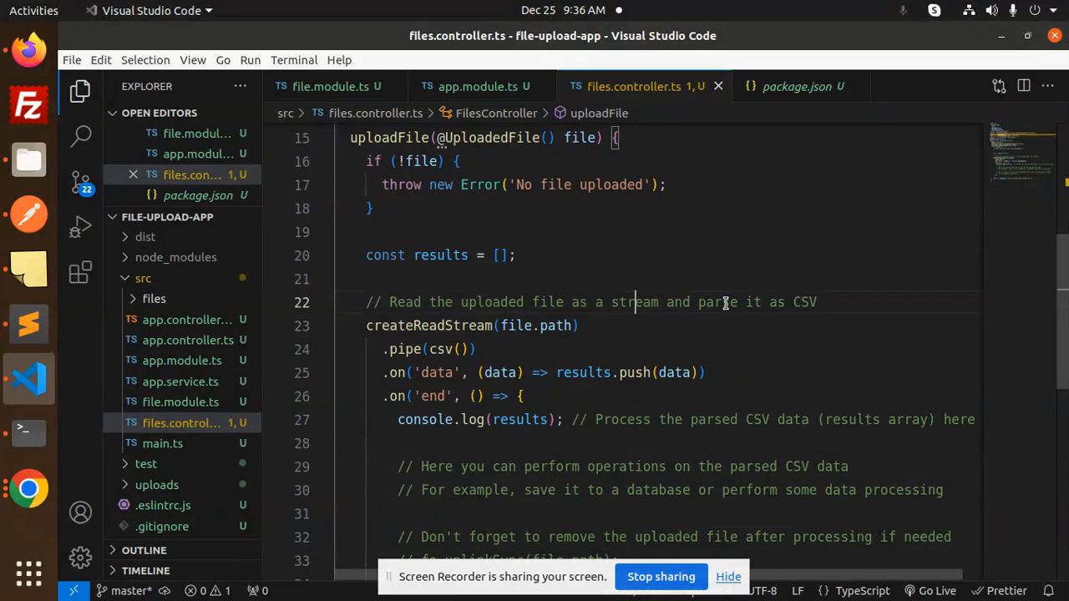
{"action": "double_click", "coordinate": [438, 349]}
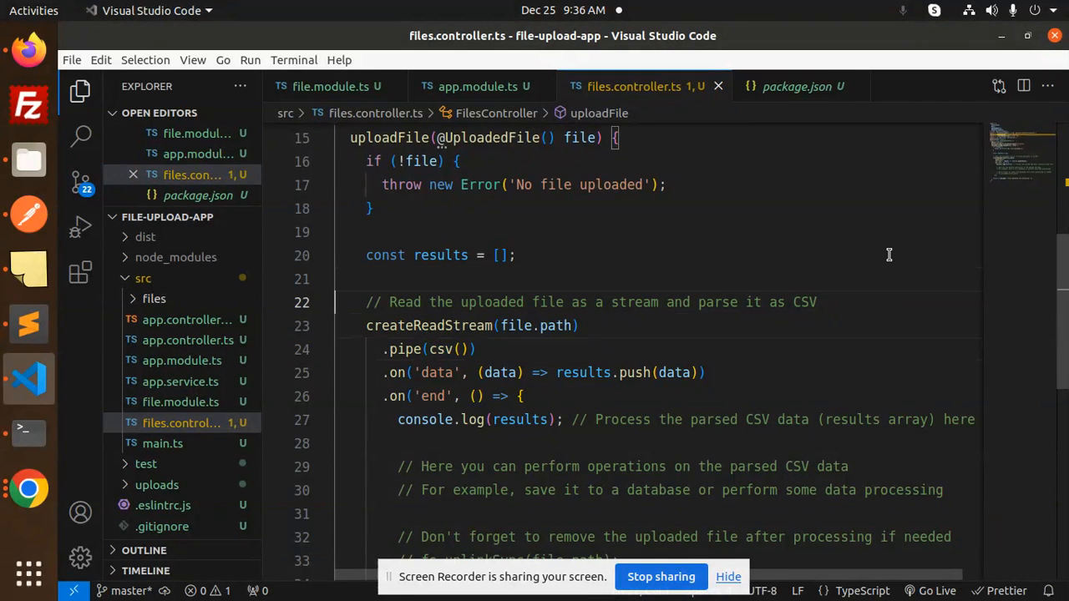
{"action": "scroll", "scroll_direction": "down", "scroll_amount": 3}
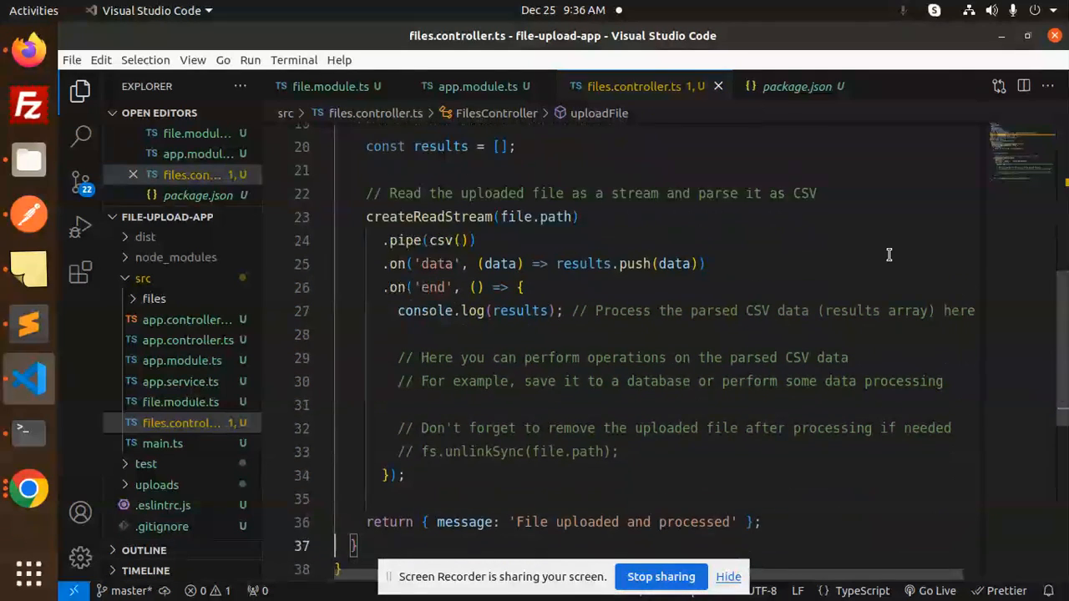
{"action": "scroll", "scroll_direction": "down", "scroll_amount": 3}
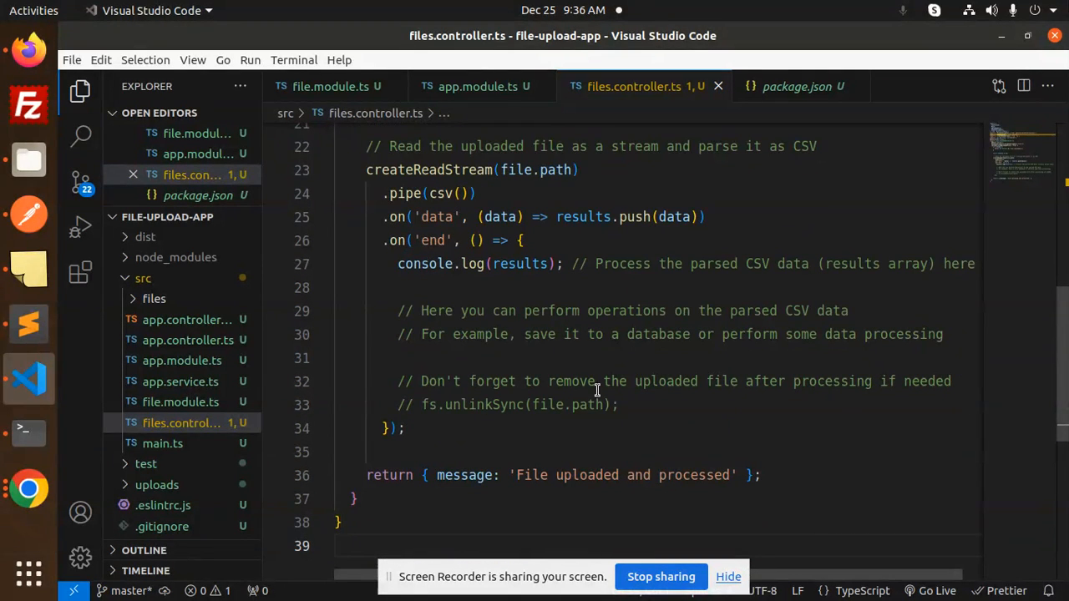
{"action": "left_click", "coordinate": [434, 405]}
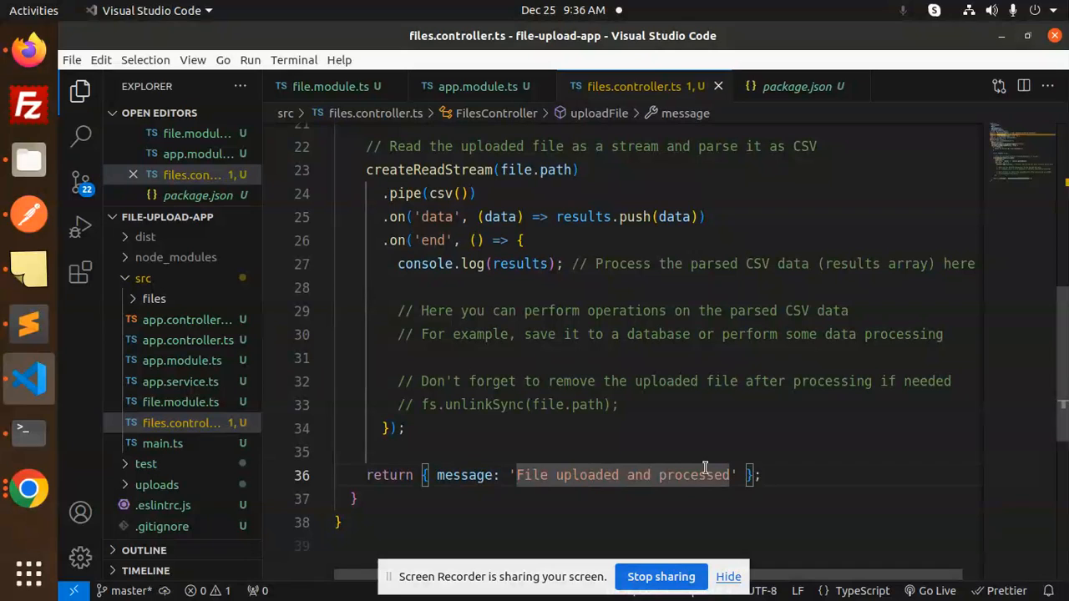
{"action": "left_click", "coordinate": [698, 405]}
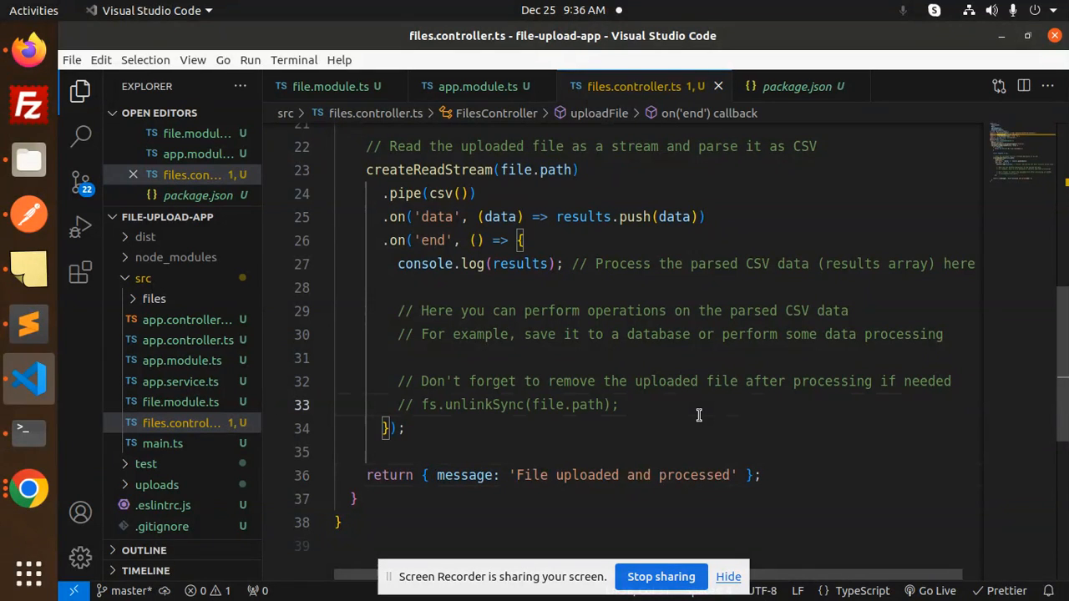
{"action": "mouse_move", "coordinate": [472, 114]}
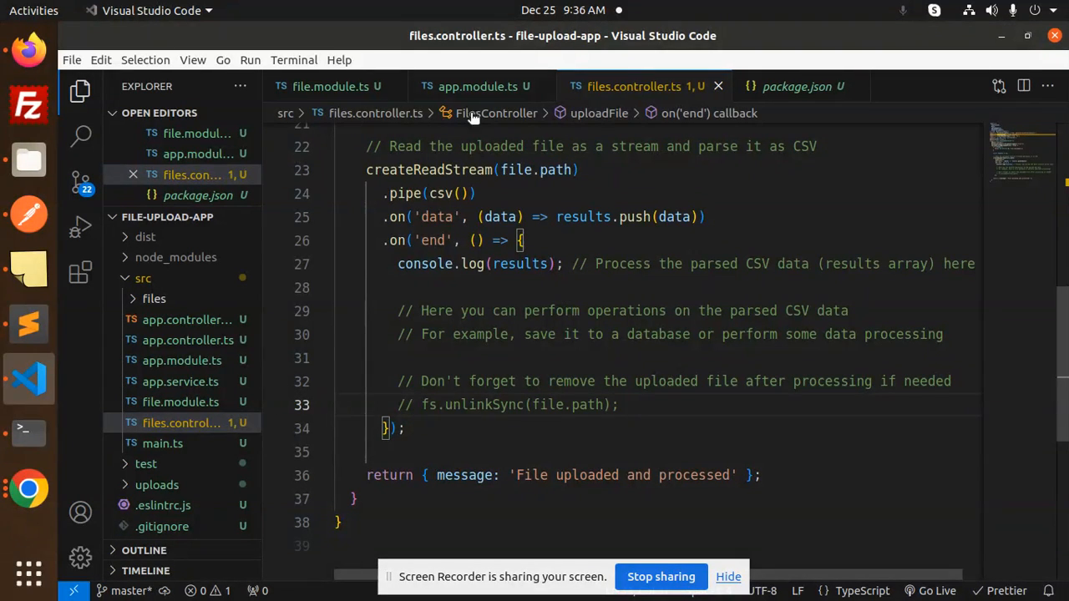
Step: View app.module.ts to see AppModule importing FileModule
{"action": "left_click", "coordinate": [476, 86]}
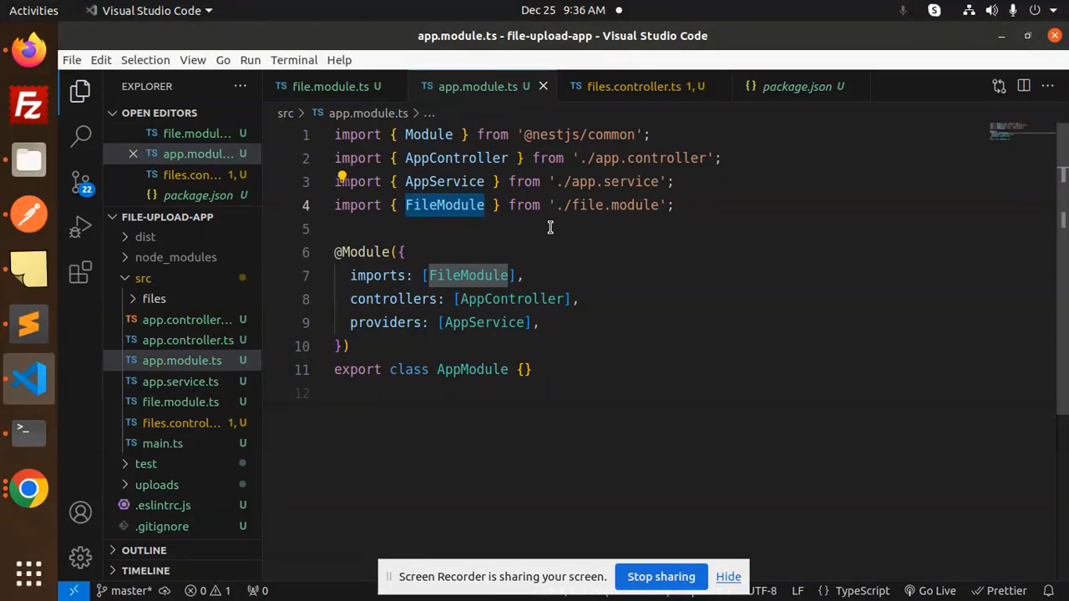
{"action": "mouse_move", "coordinate": [378, 275]}
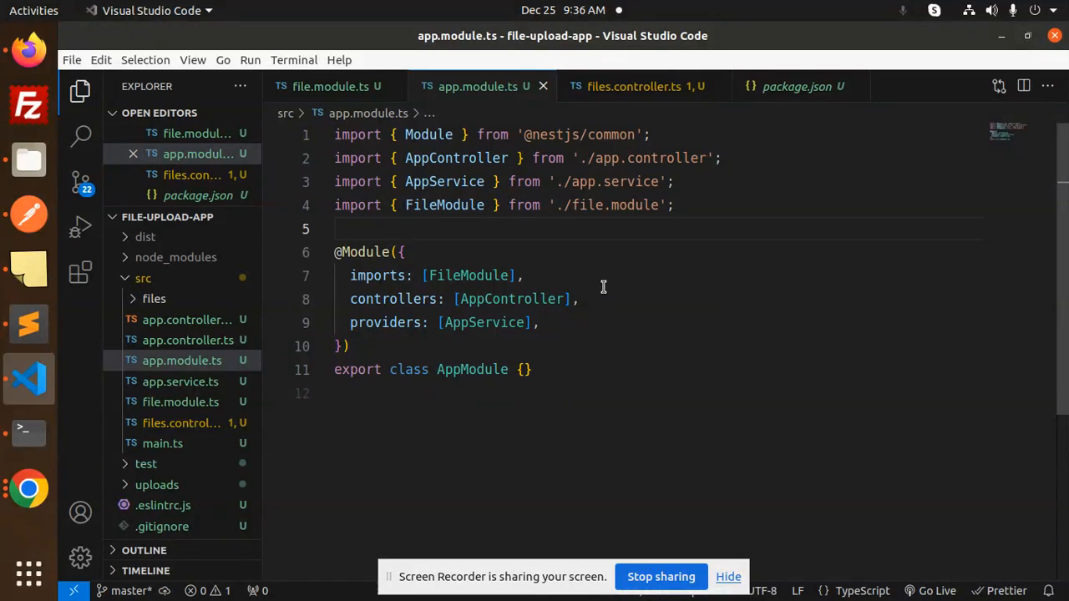
{"action": "left_click", "coordinate": [336, 229]}
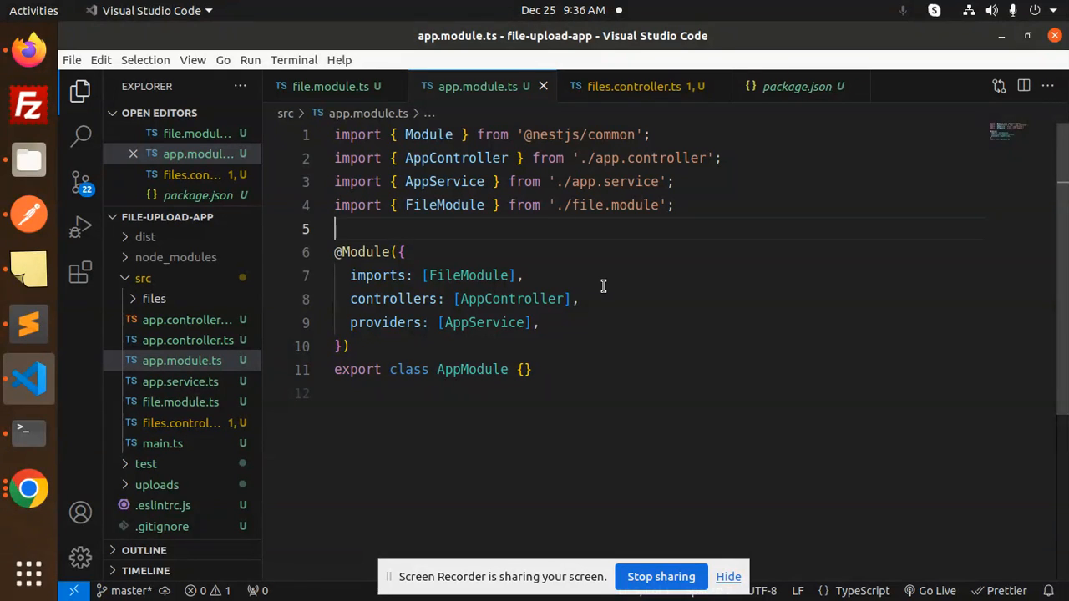
{"action": "left_click", "coordinate": [524, 276]}
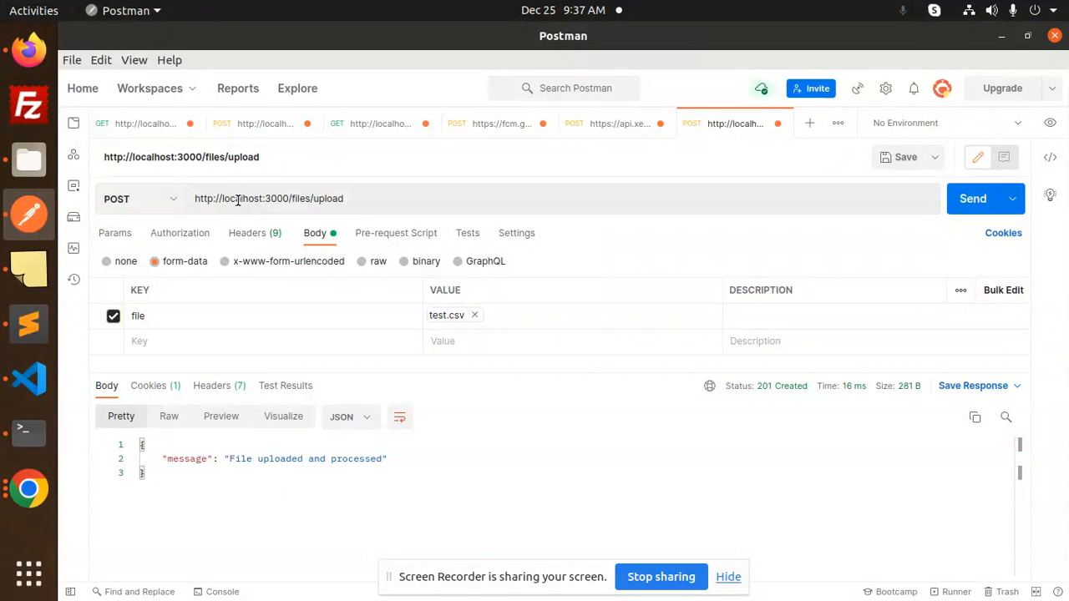
{"action": "mouse_move", "coordinate": [456, 351]}
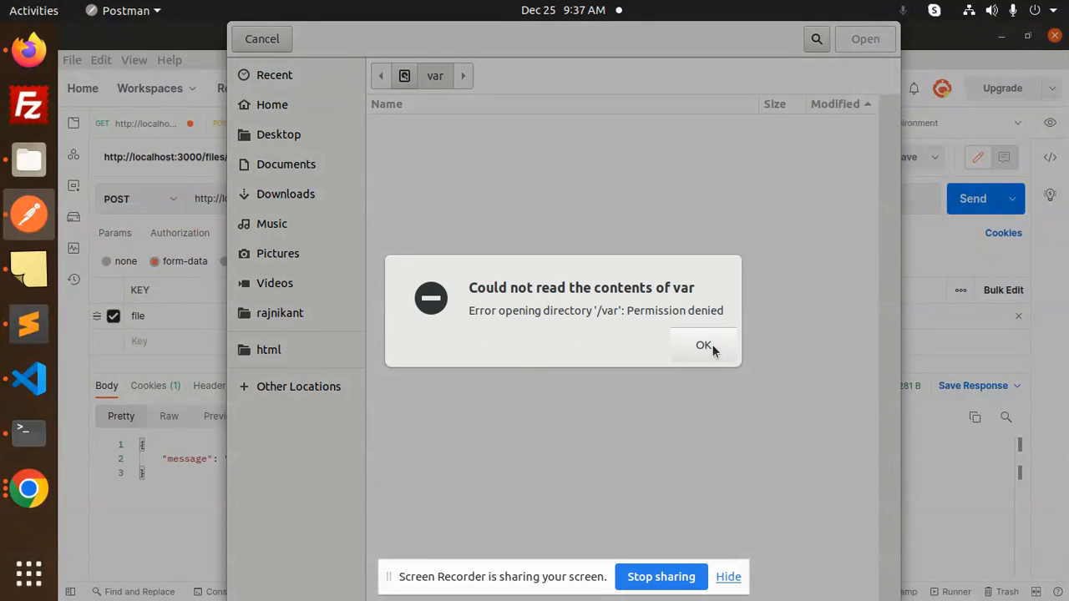
Step: Dismiss the permission error and reopen the file picker for the 'file' field
{"action": "left_click", "coordinate": [703, 345]}
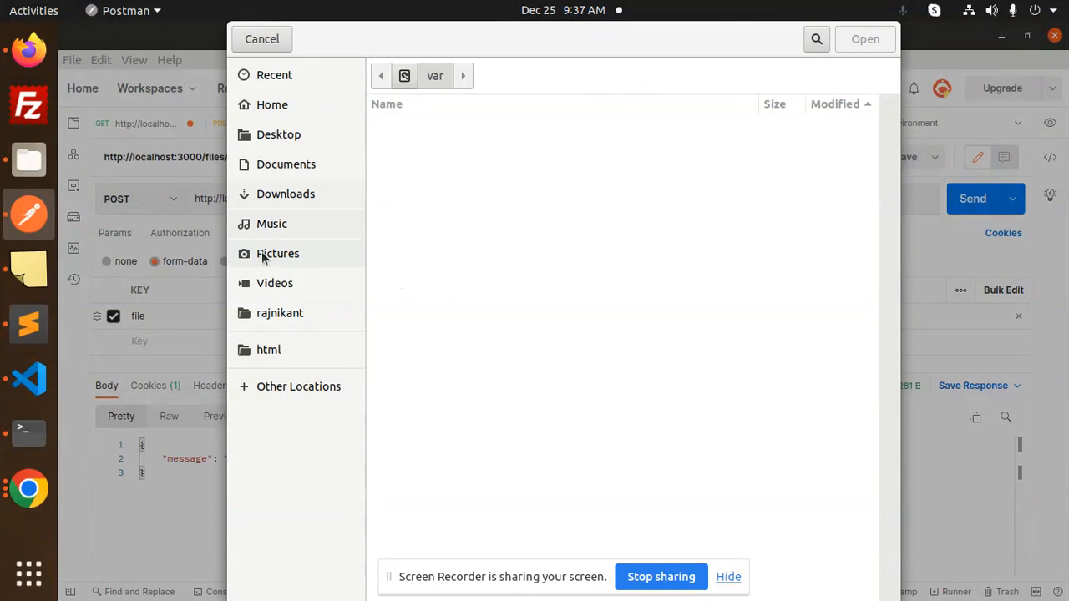
{"action": "mouse_move", "coordinate": [276, 238]}
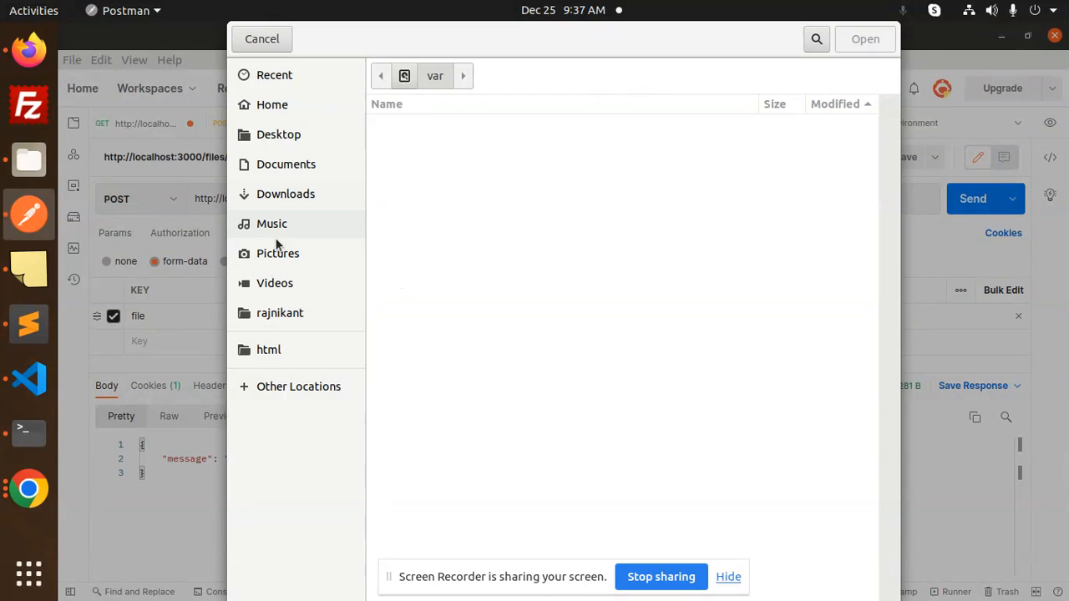
{"action": "left_click", "coordinate": [262, 38]}
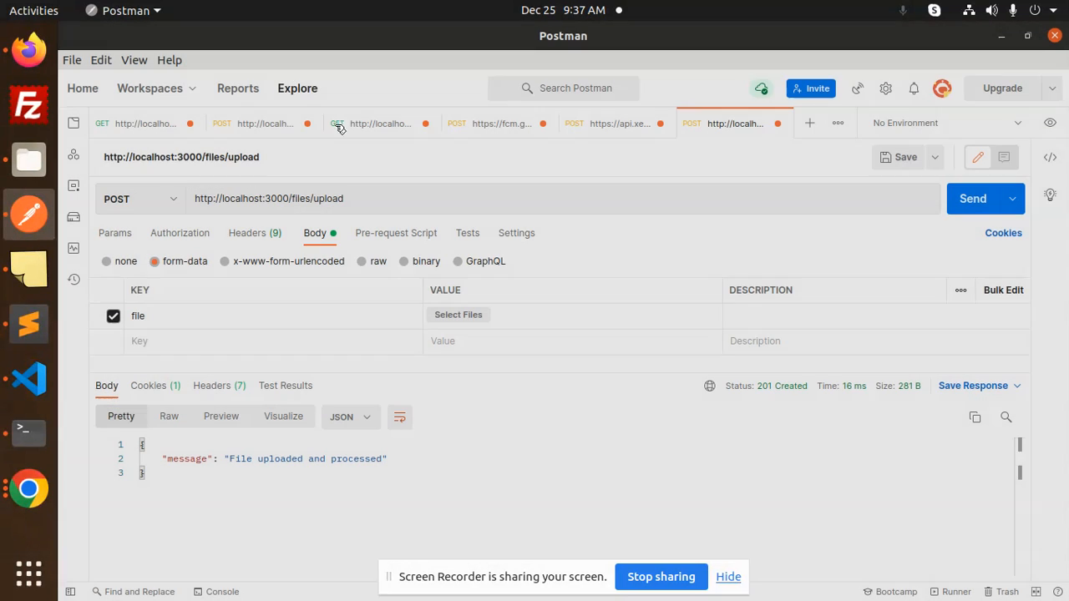
{"action": "left_click", "coordinate": [458, 315]}
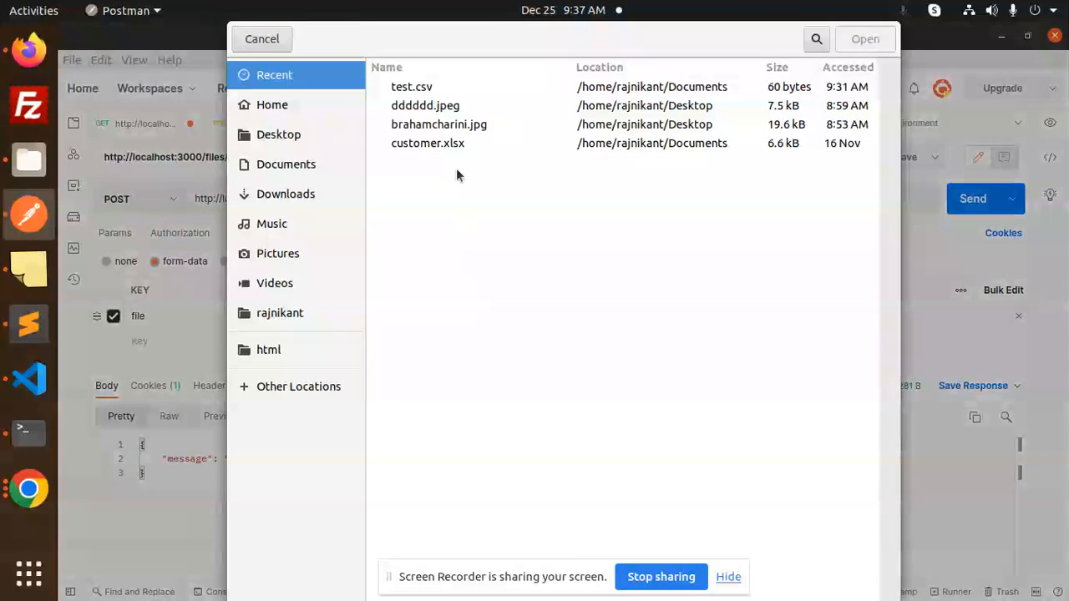
{"action": "mouse_move", "coordinate": [300, 90]}
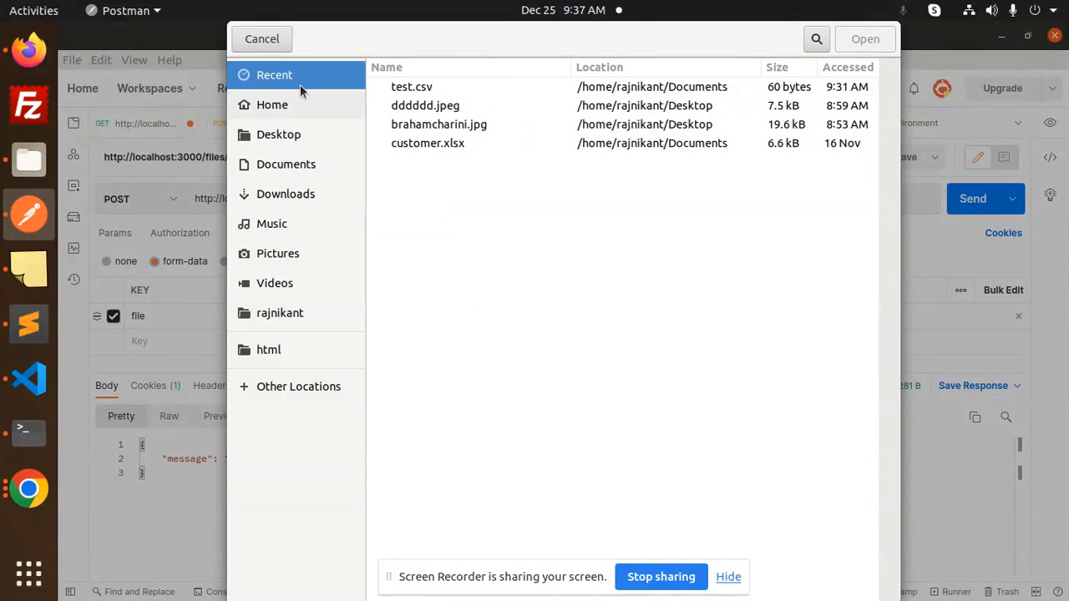
{"action": "mouse_move", "coordinate": [925, 81]}
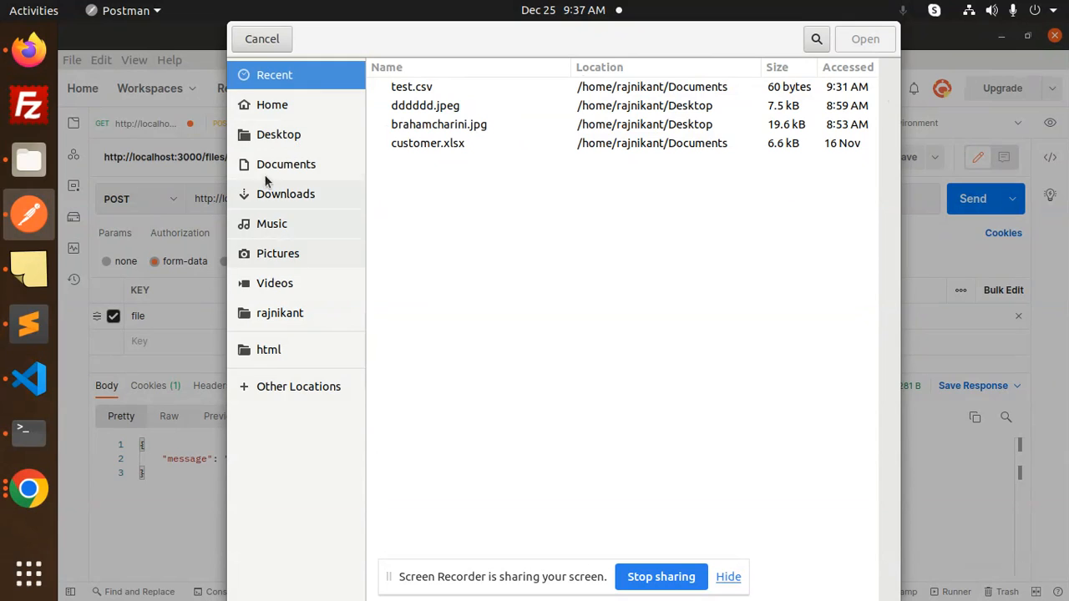
Step: Copy data.csv from the file-upload-app project folder and paste it into Documents
{"action": "left_click", "coordinate": [261, 38]}
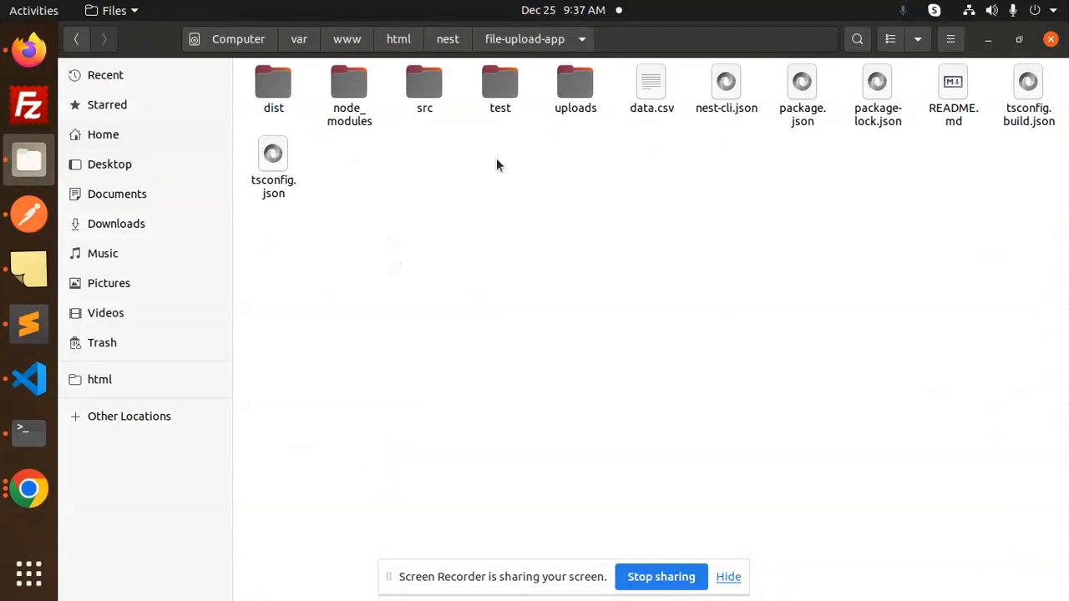
{"action": "left_click", "coordinate": [651, 88]}
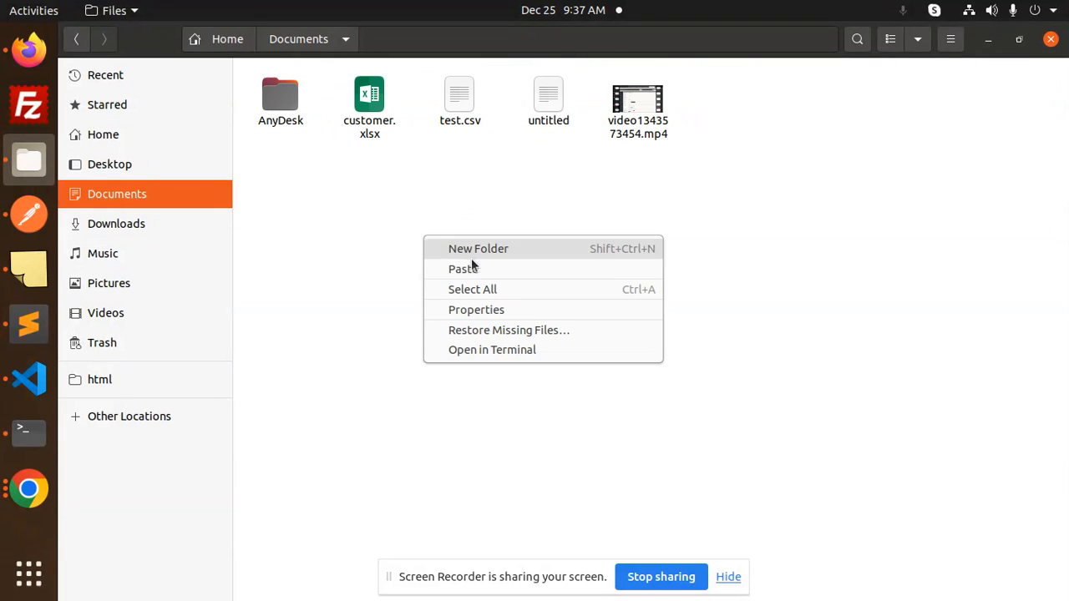
{"action": "left_click", "coordinate": [463, 268]}
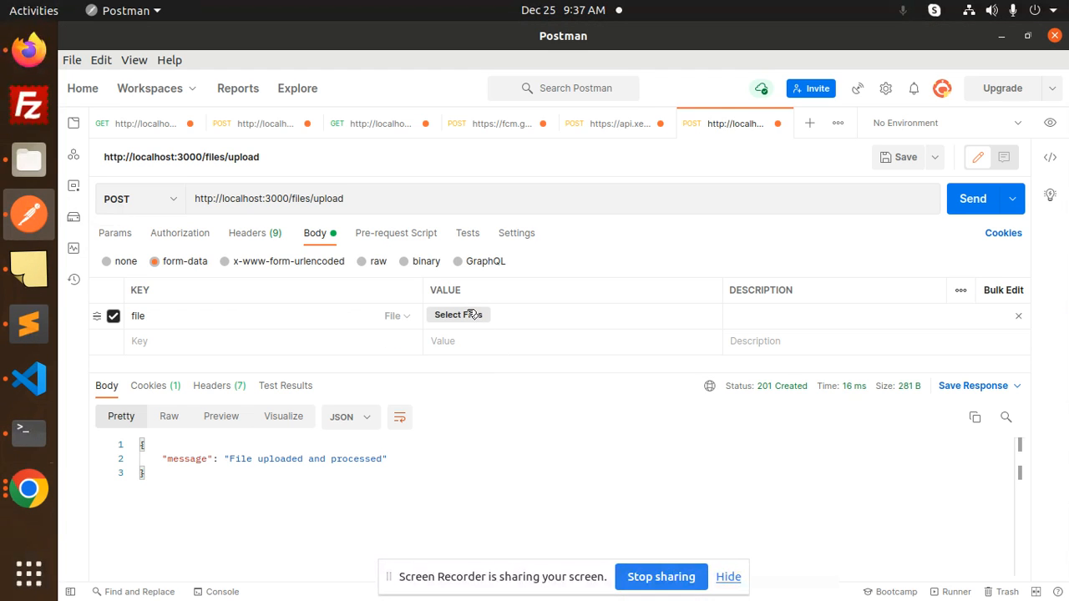
Step: Attach data.csv from Documents to the form-data file field and send the POST request
{"action": "left_click", "coordinate": [457, 315]}
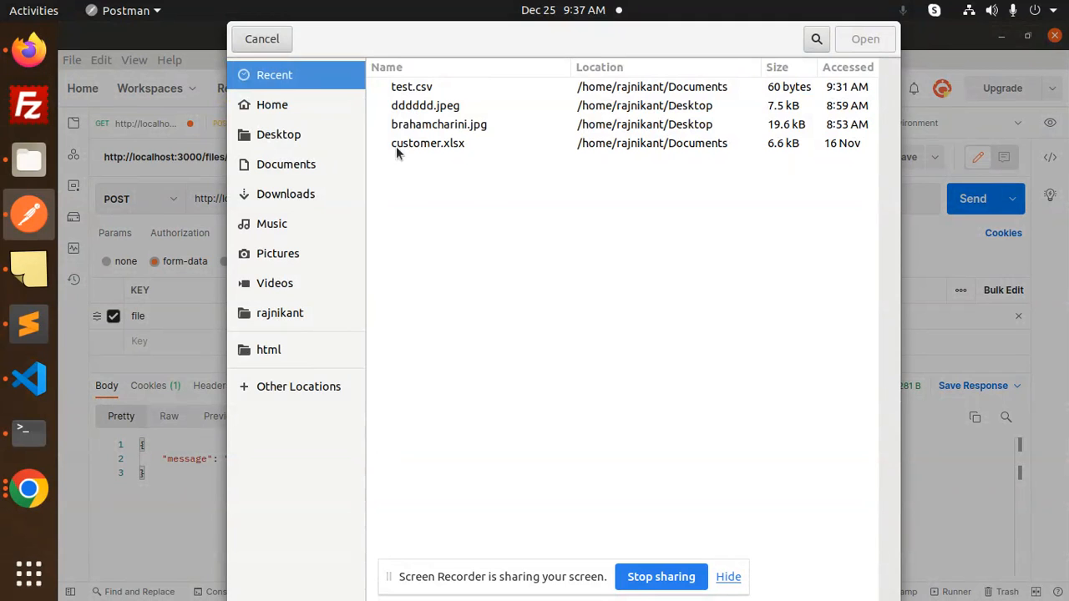
{"action": "left_click", "coordinate": [278, 134]}
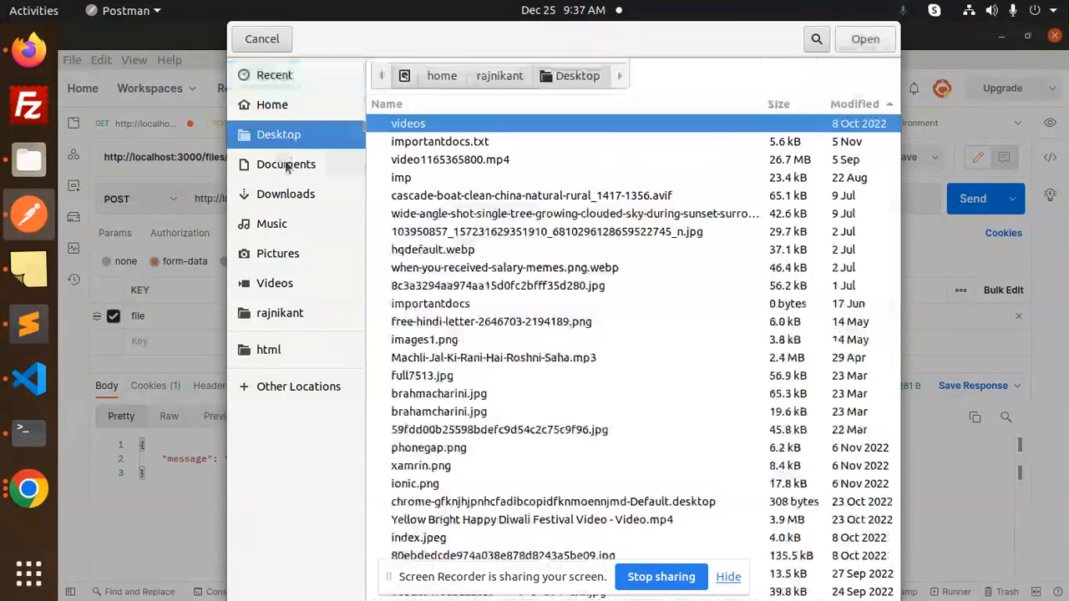
{"action": "left_click", "coordinate": [285, 164]}
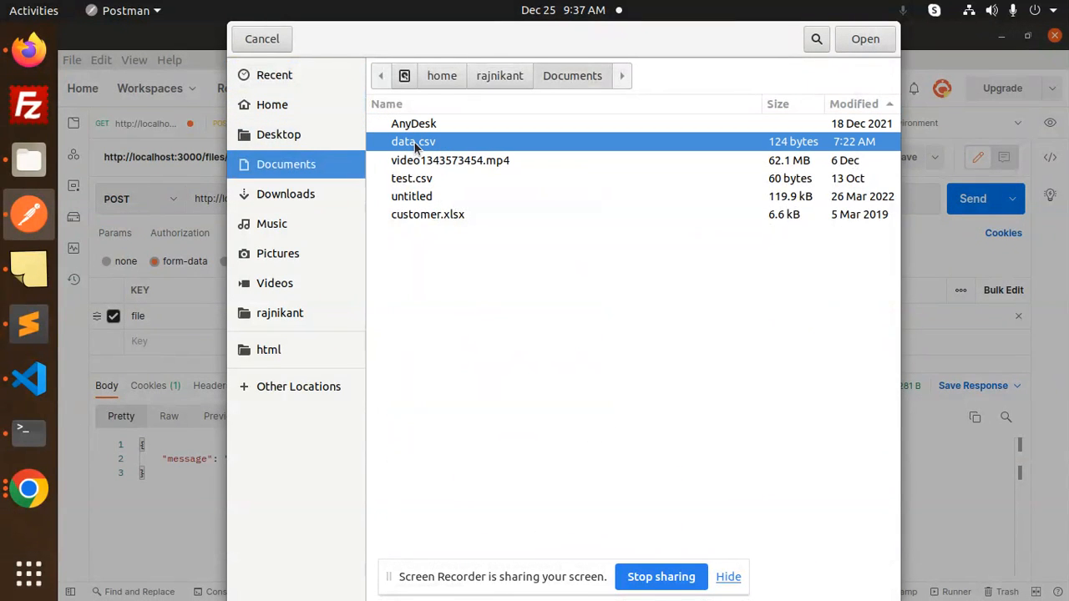
{"action": "left_click", "coordinate": [865, 38]}
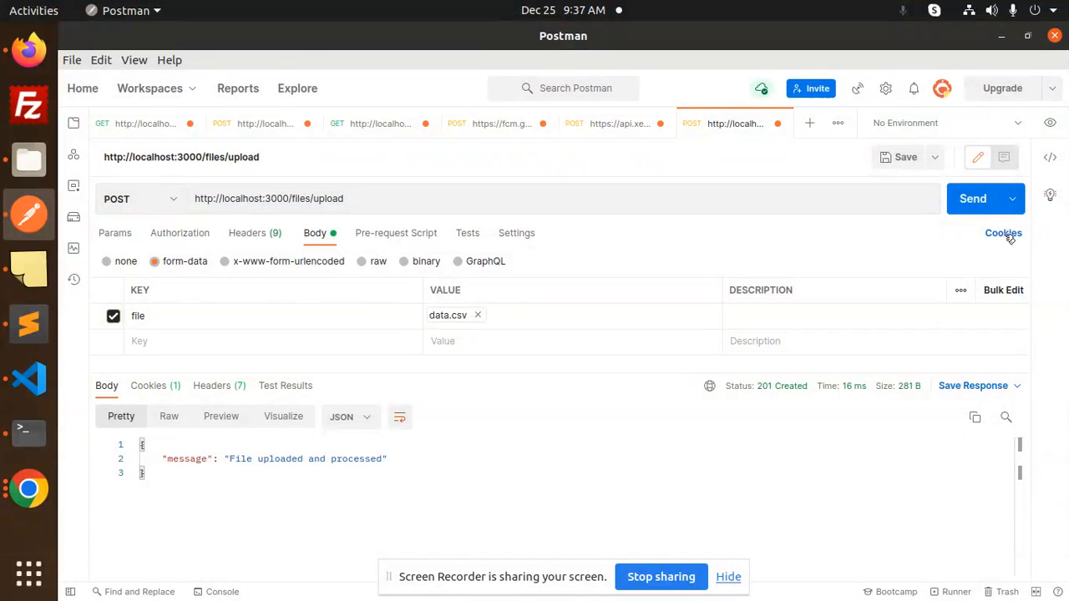
{"action": "mouse_move", "coordinate": [972, 198]}
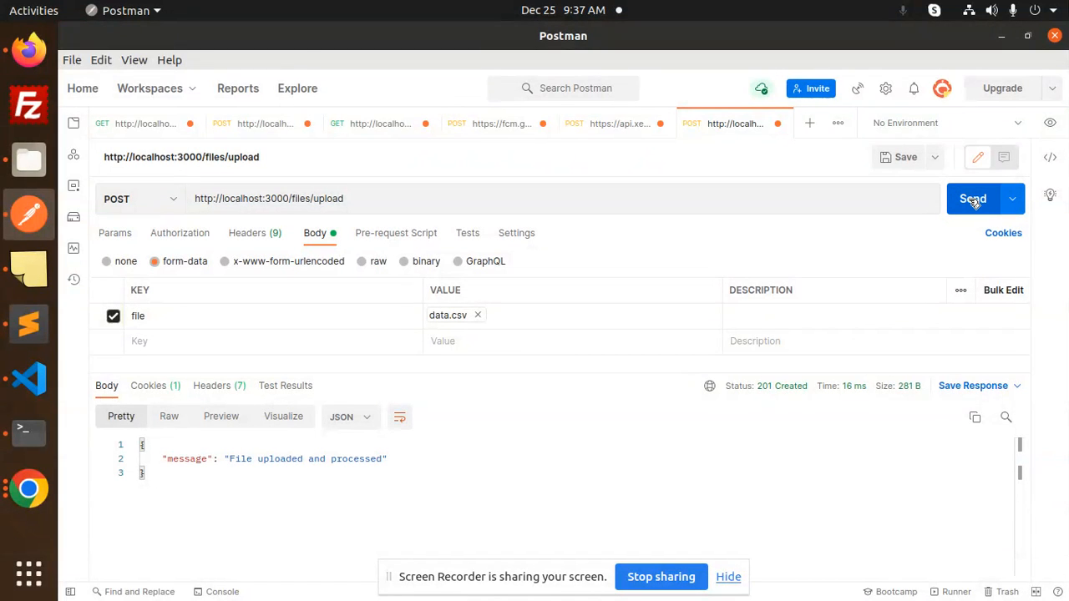
{"action": "mouse_move", "coordinate": [455, 315]}
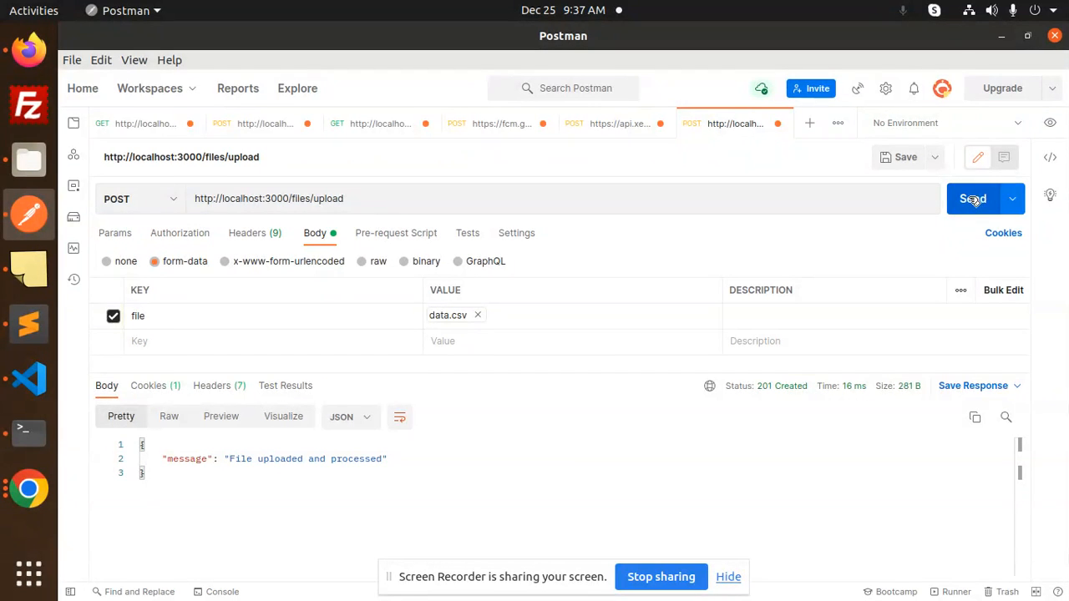
{"action": "left_click", "coordinate": [973, 198]}
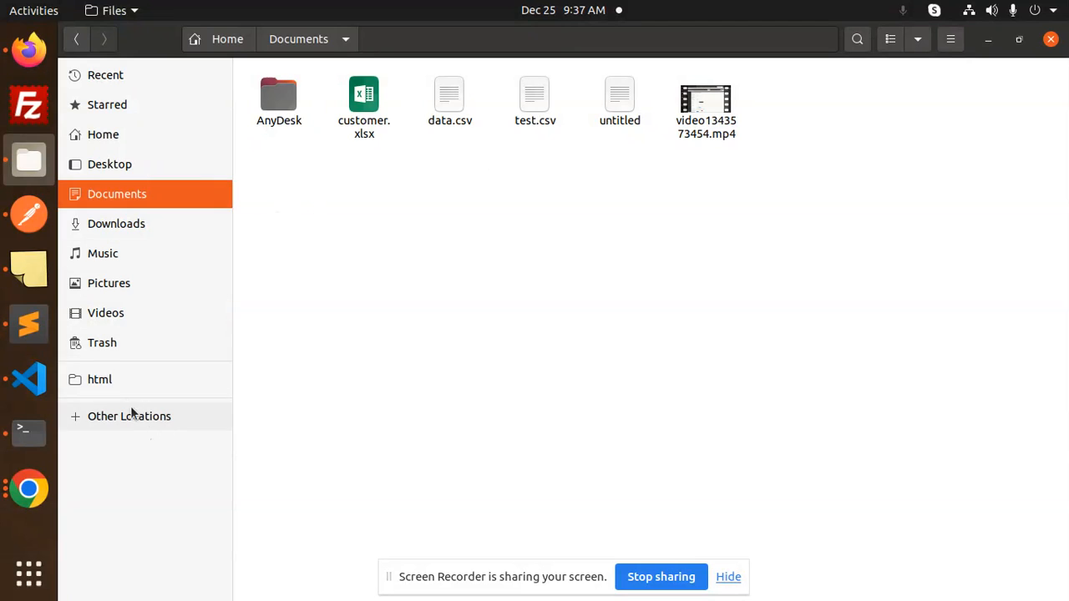
Step: Navigate from html through nest and file-upload-app into the uploads folder
{"action": "left_click", "coordinate": [100, 380]}
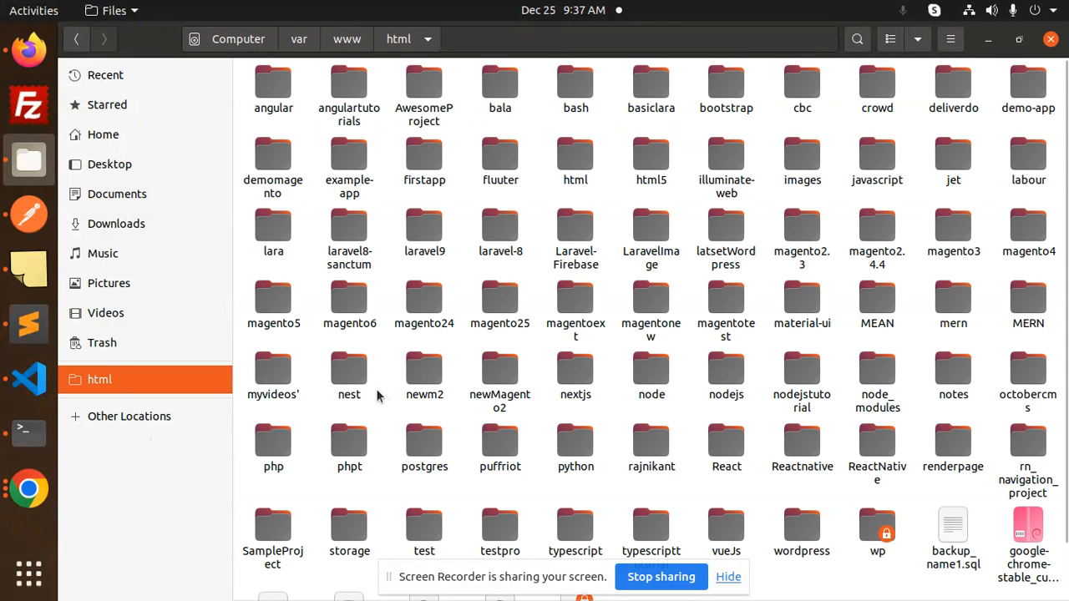
{"action": "double_click", "coordinate": [349, 373]}
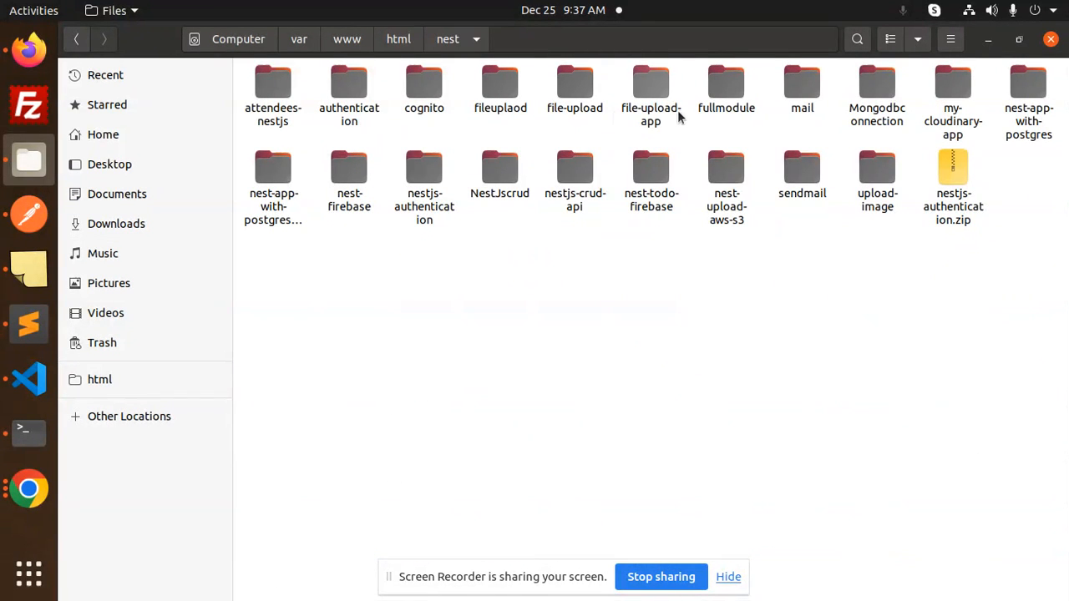
{"action": "double_click", "coordinate": [651, 87]}
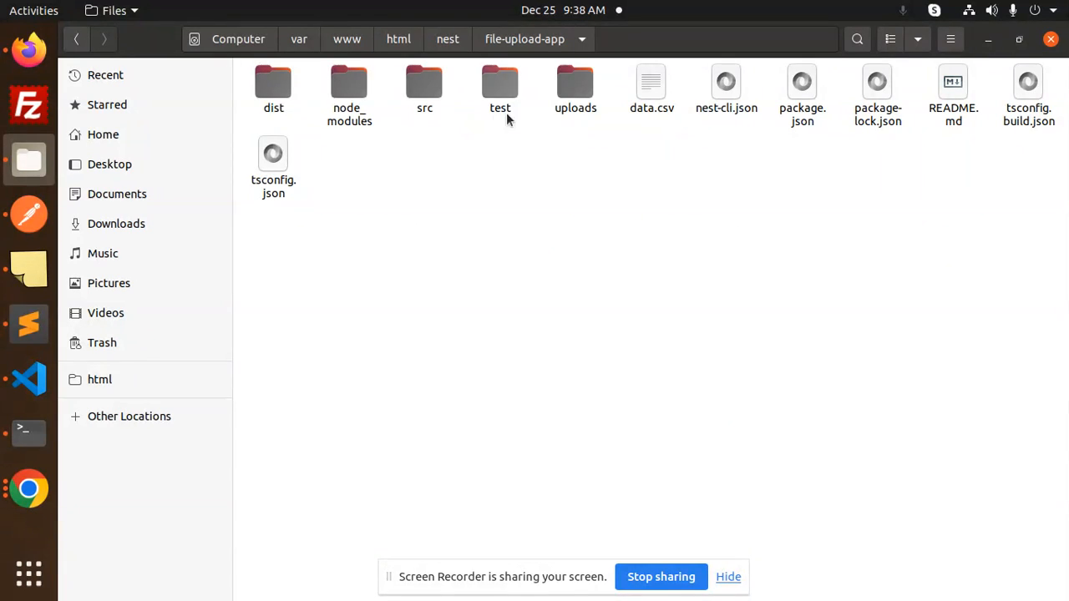
{"action": "double_click", "coordinate": [575, 87]}
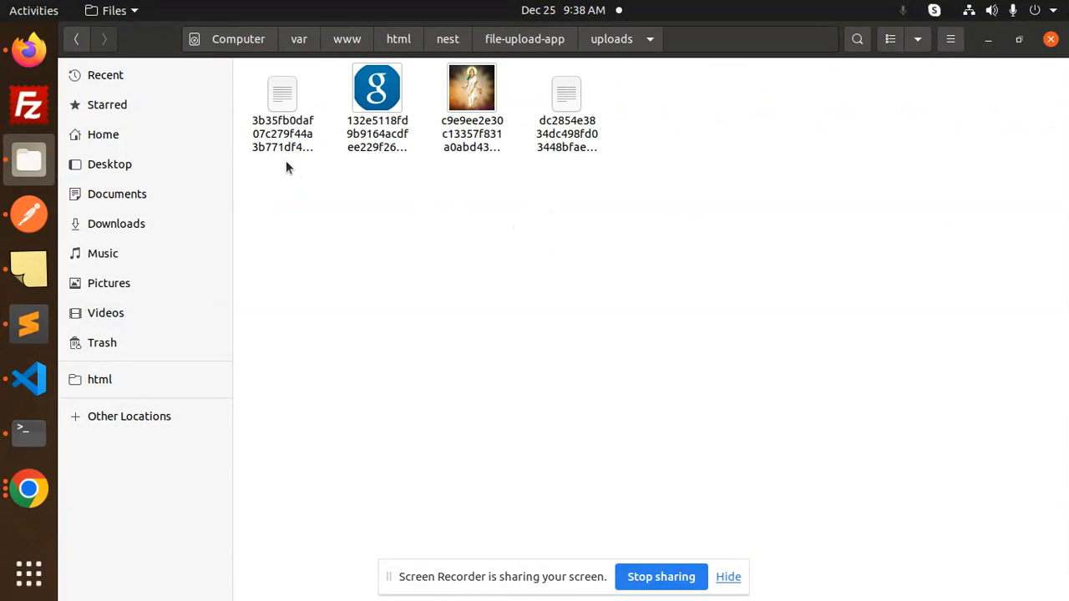
Step: Check the stored uploads' sizes and select the 124-byte file
{"action": "left_click", "coordinate": [566, 108]}
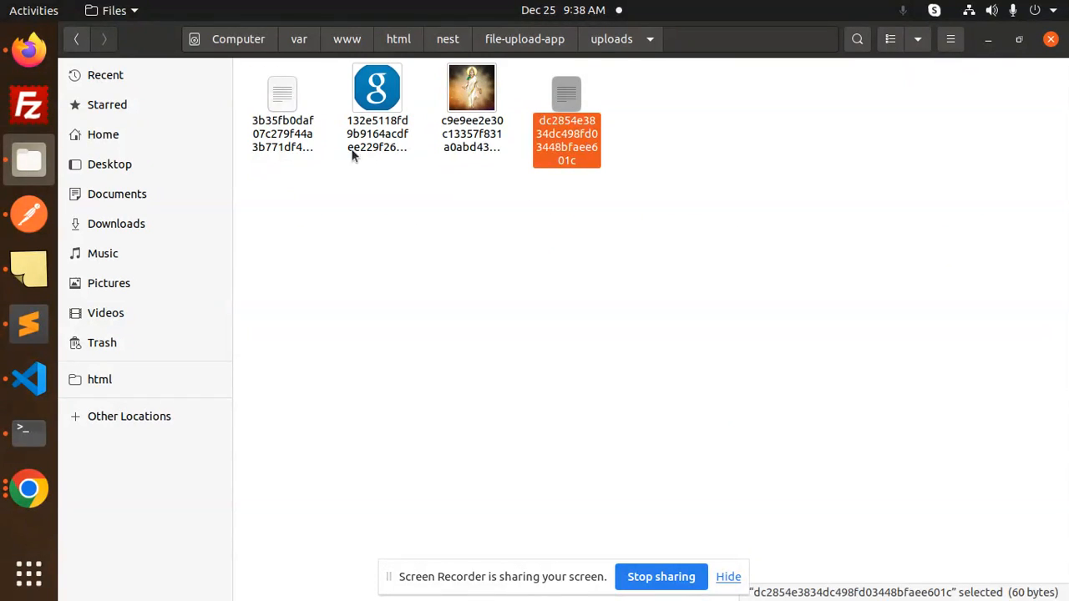
{"action": "left_click", "coordinate": [282, 101]}
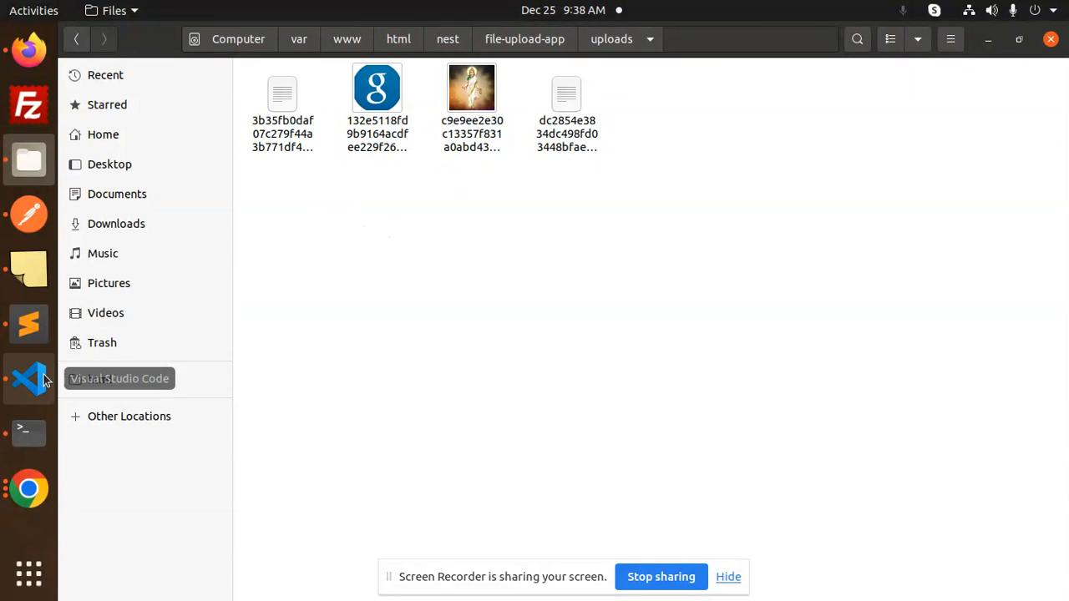
{"action": "mouse_move", "coordinate": [29, 432]}
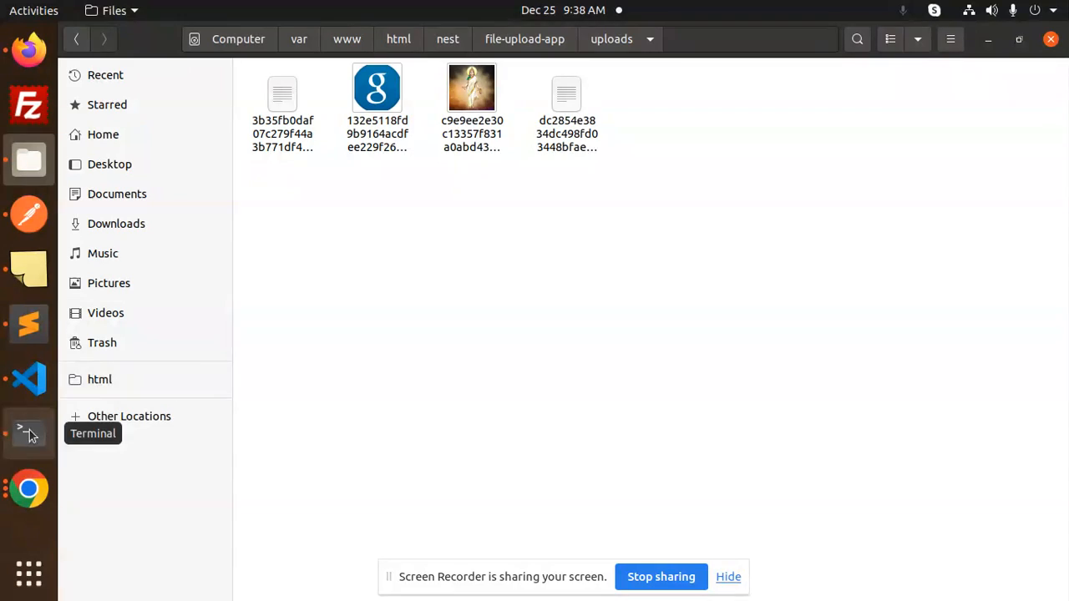
{"action": "left_click", "coordinate": [28, 430]}
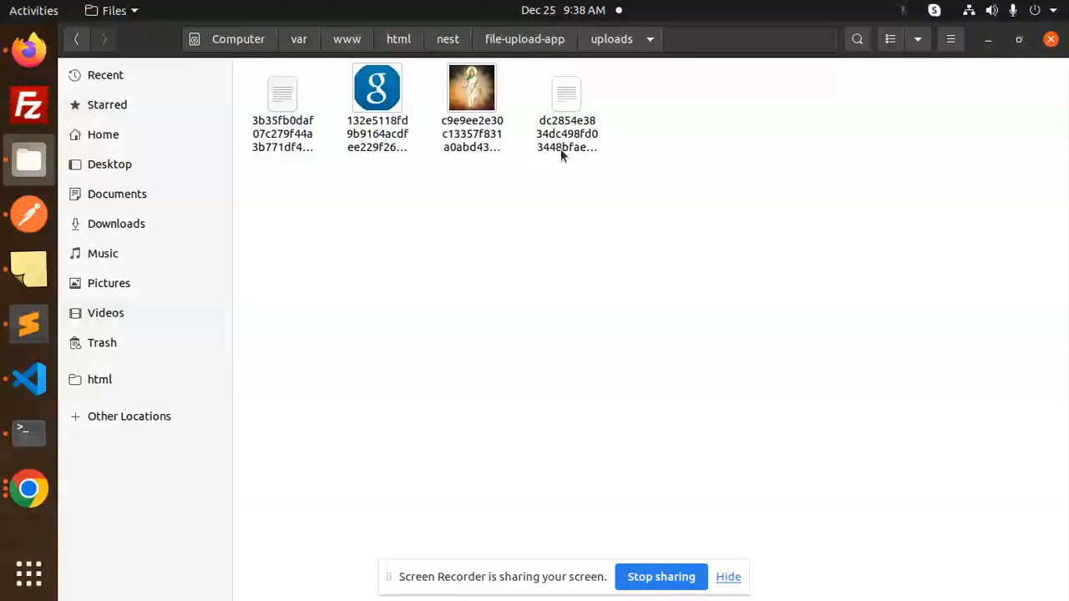
{"action": "left_click", "coordinate": [283, 92]}
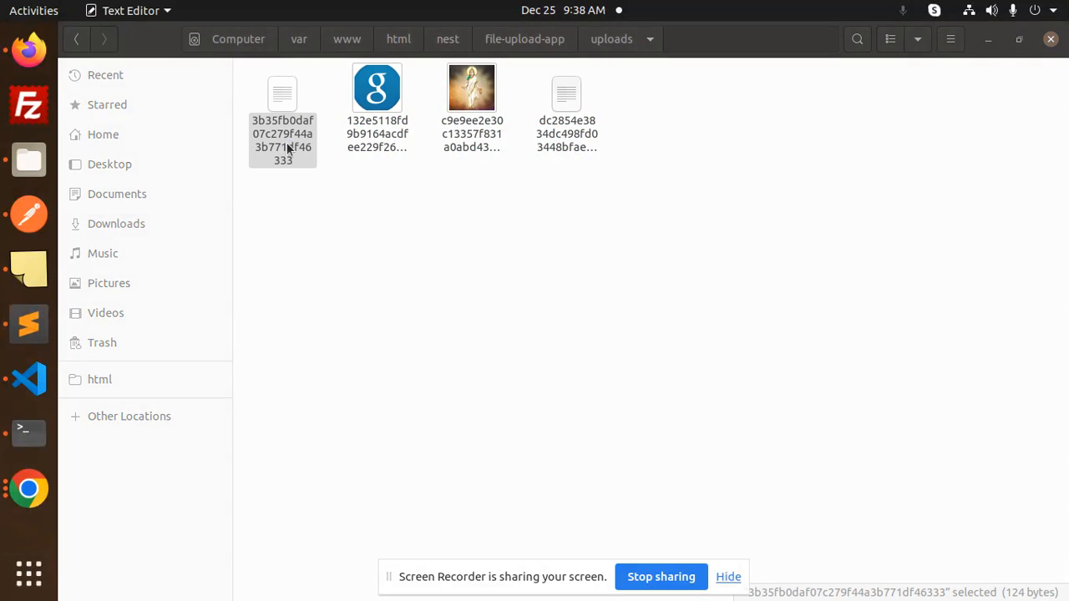
Step: Open the 124-byte upload showing name,email,age rows, close it, and return to VS Code
{"action": "double_click", "coordinate": [282, 109]}
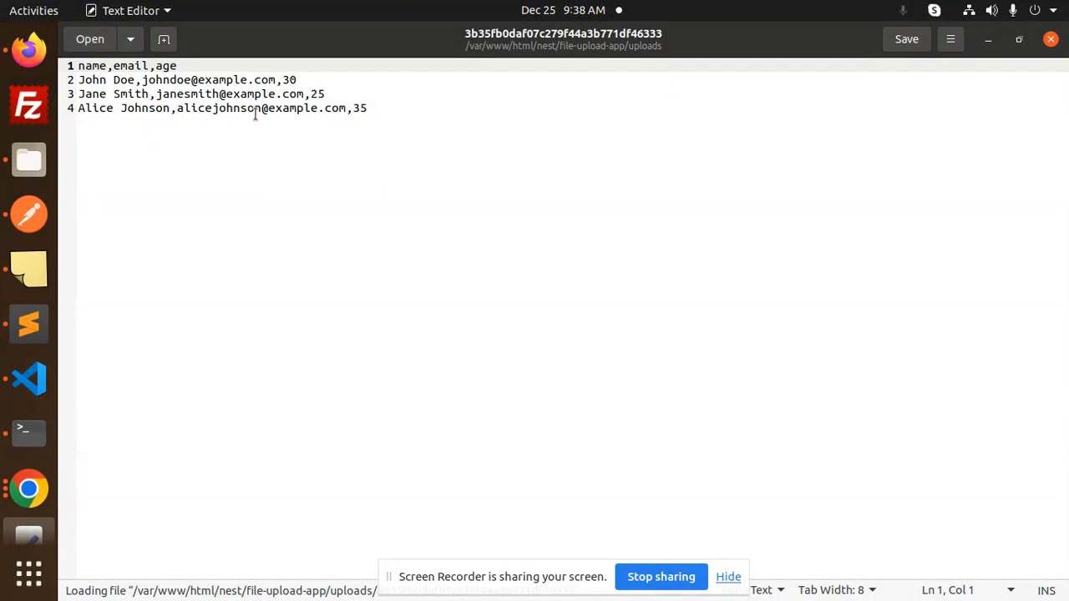
{"action": "left_click", "coordinate": [134, 66]}
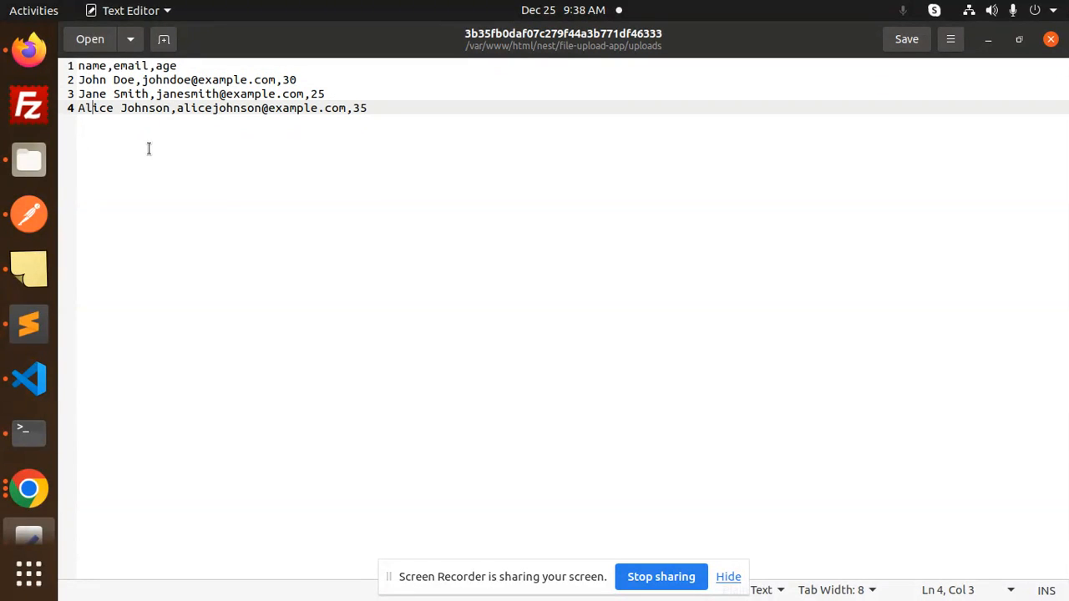
{"action": "left_click", "coordinate": [90, 38]}
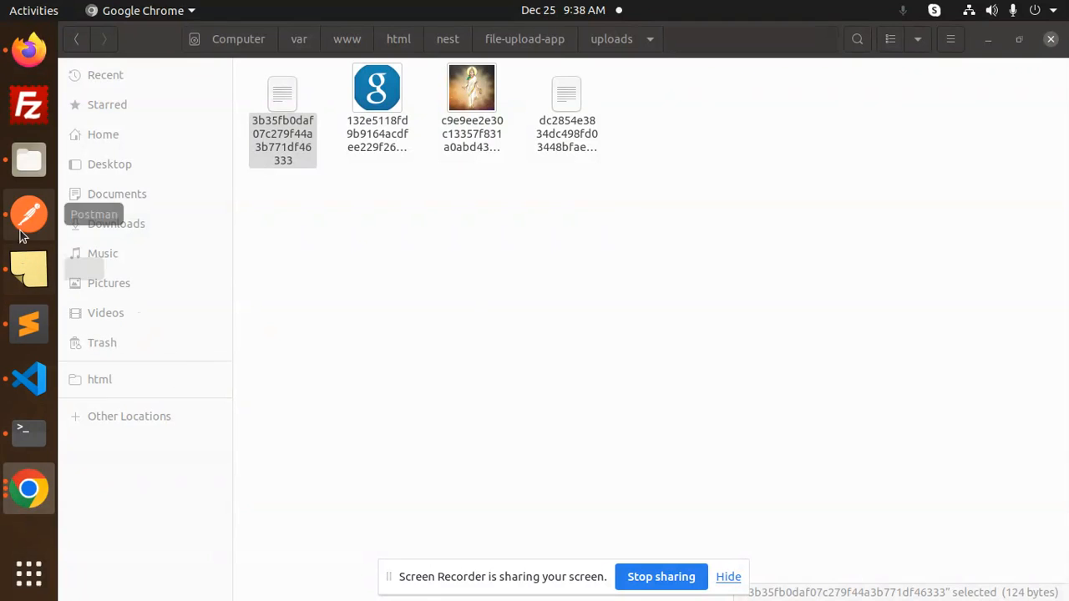
{"action": "left_click", "coordinate": [28, 378]}
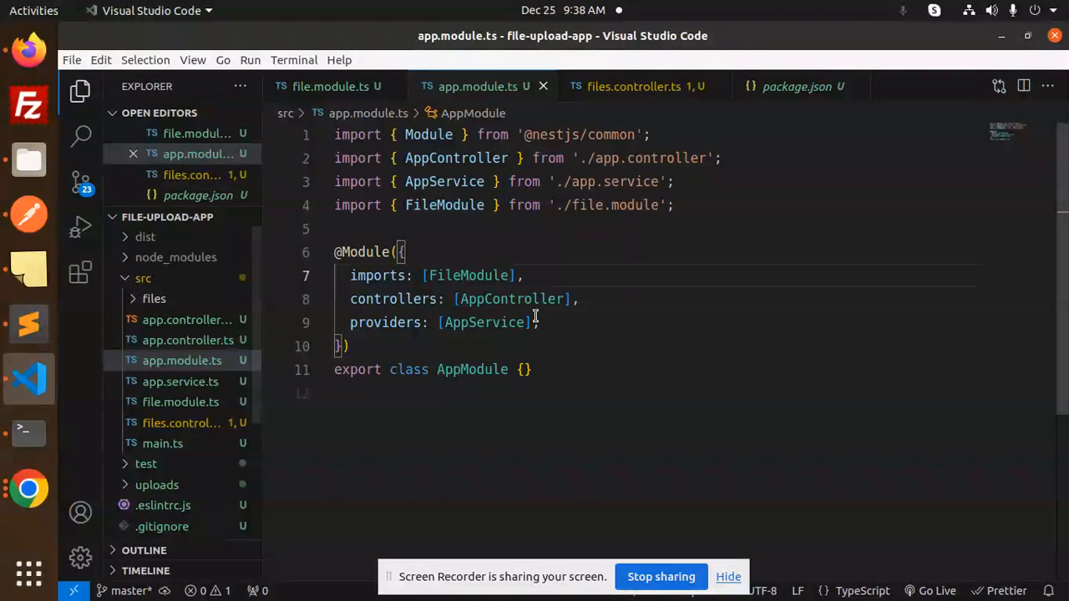